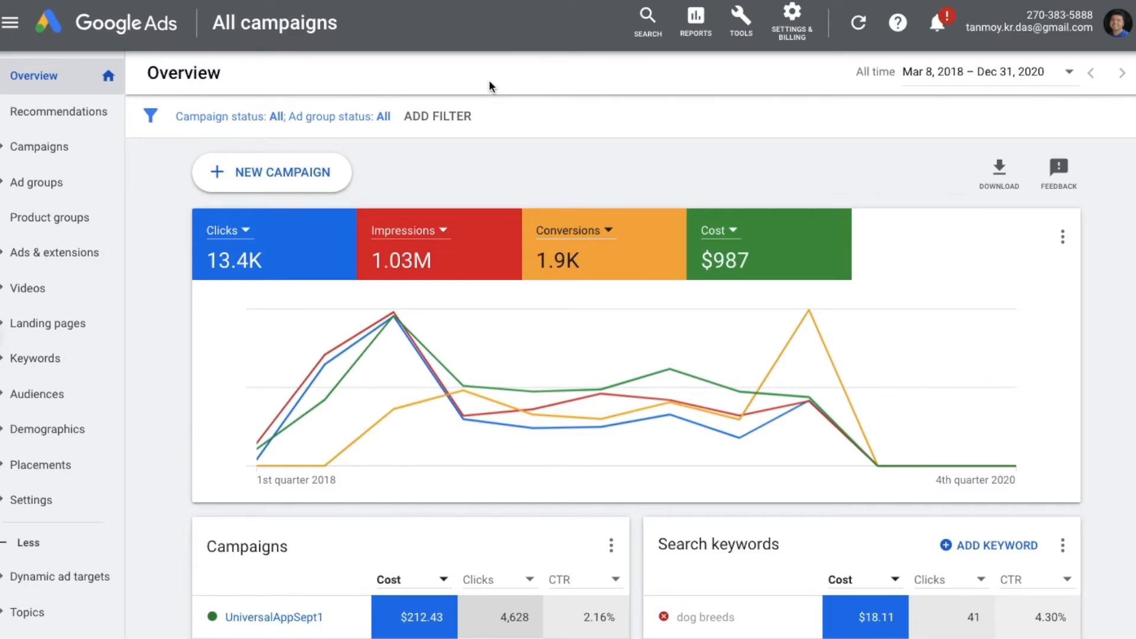
pyautogui.moveTo(551, 187)
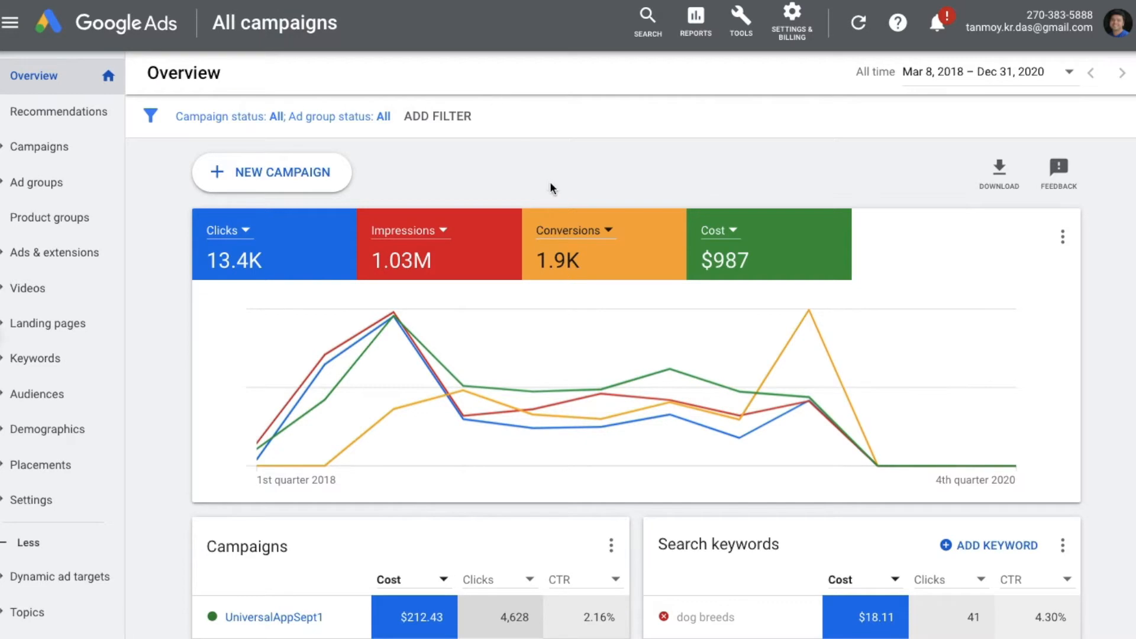
pyautogui.moveTo(272, 180)
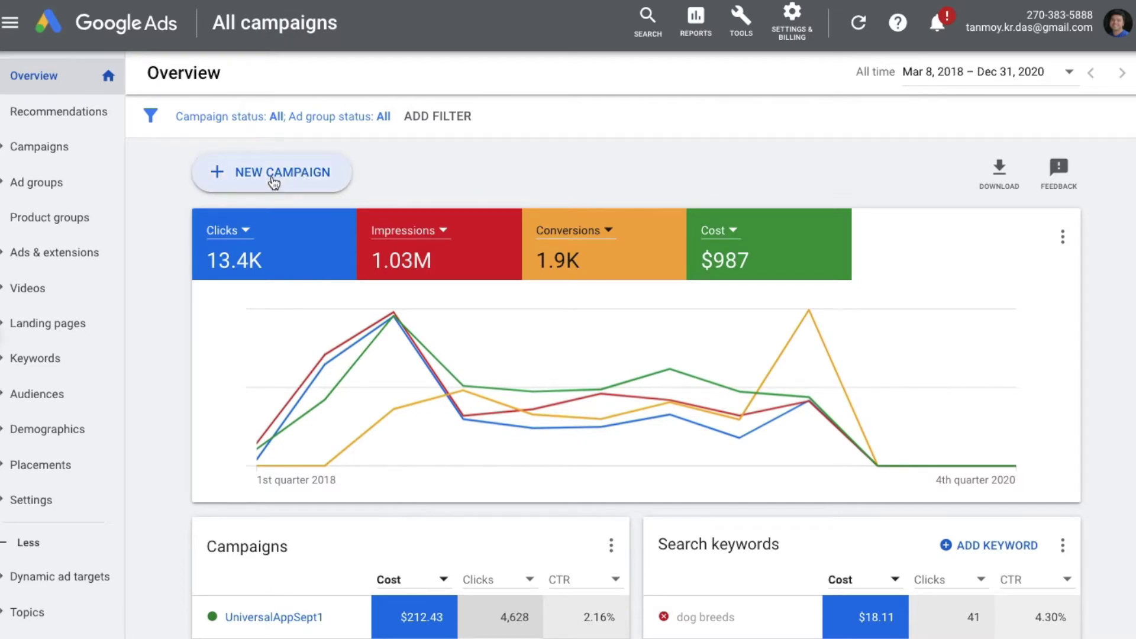
# - Create a new campaign with the Sales goal and the Search campaign type
pyautogui.click(271, 173)
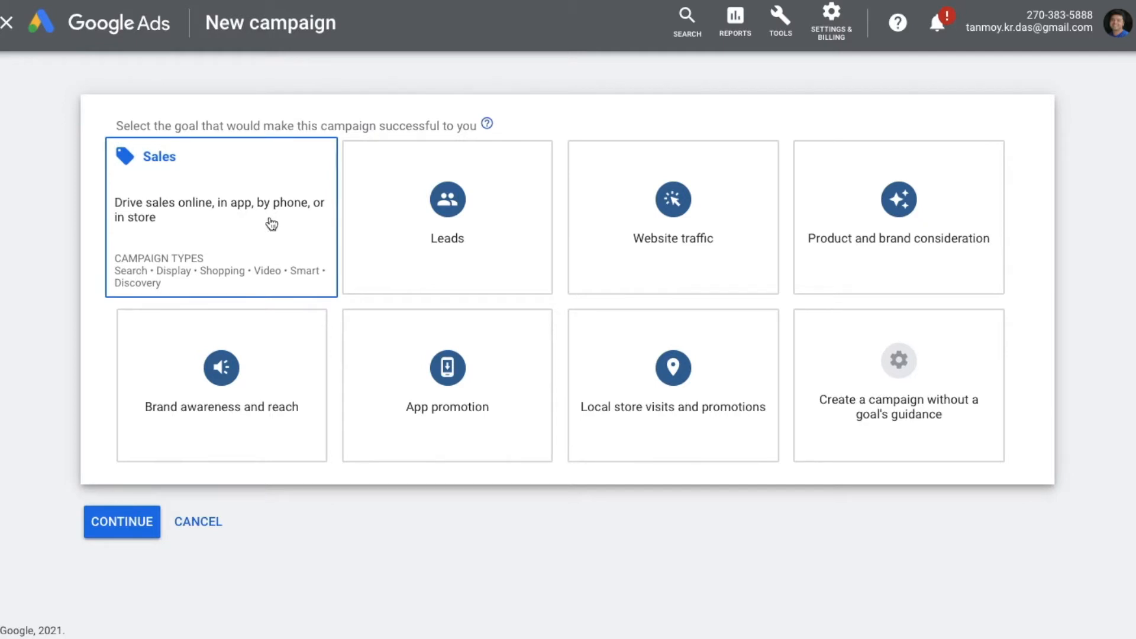
pyautogui.click(121, 522)
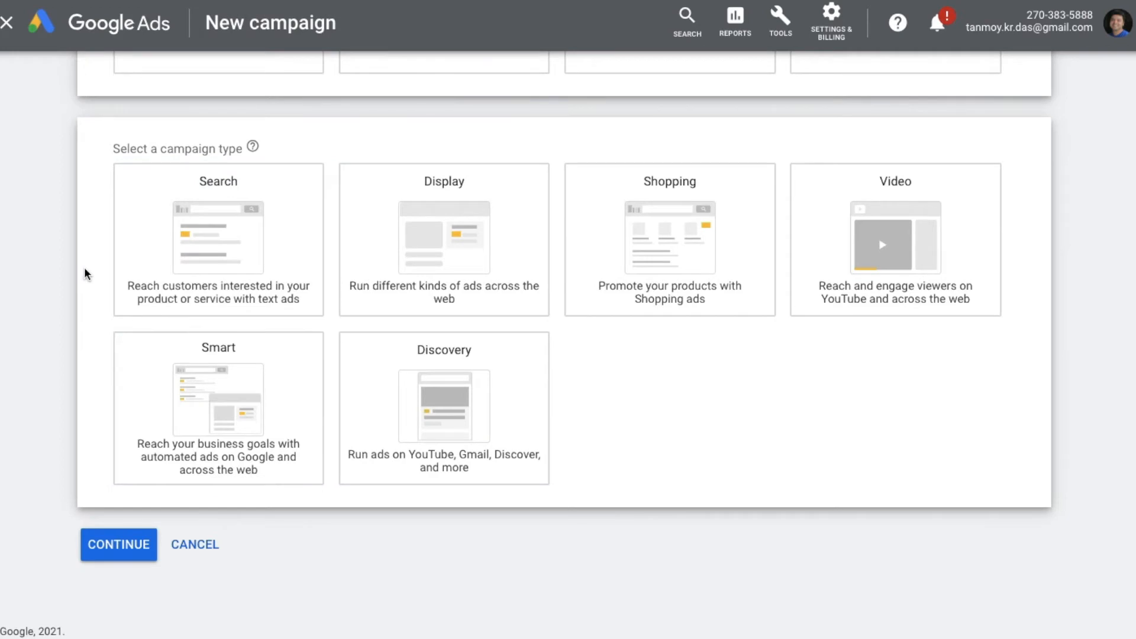
pyautogui.click(217, 239)
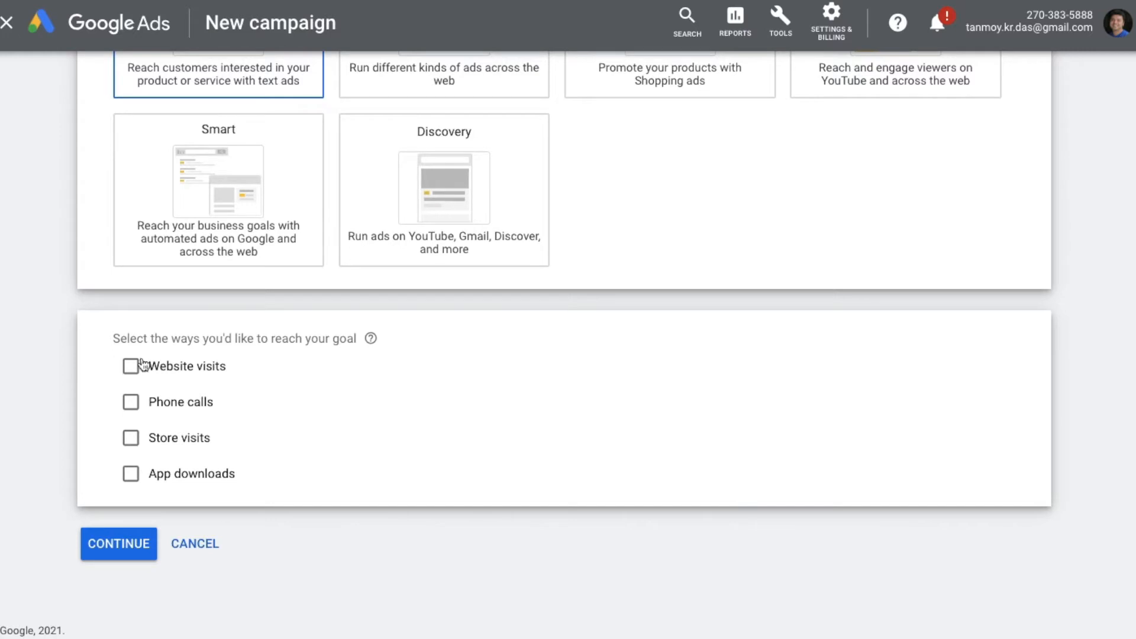
pyautogui.click(131, 367)
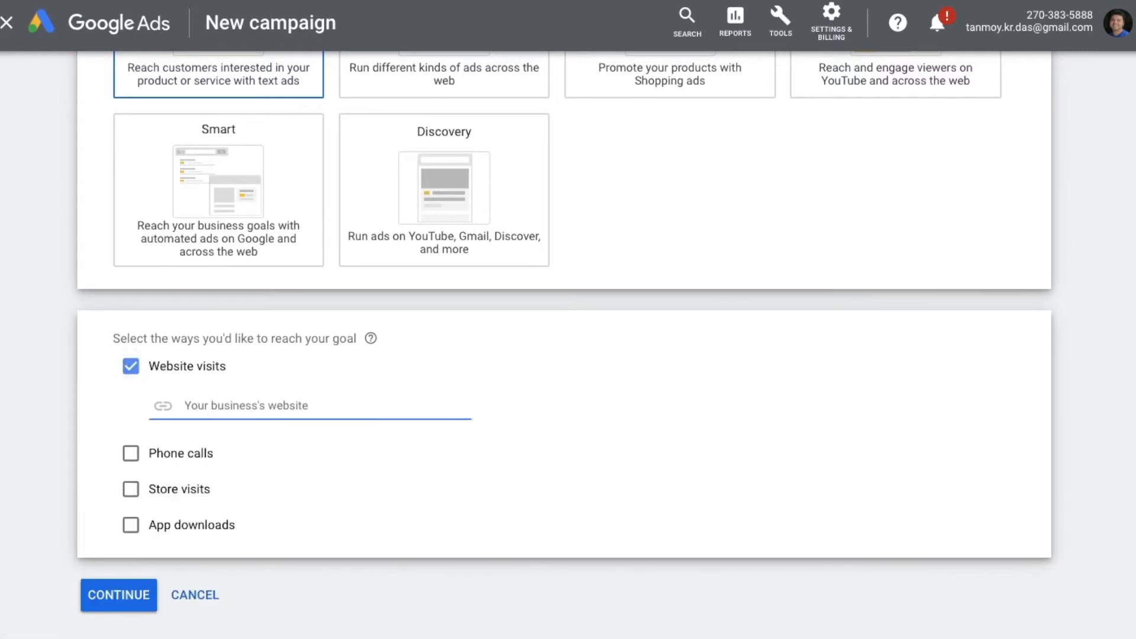
pyautogui.write('www.india')
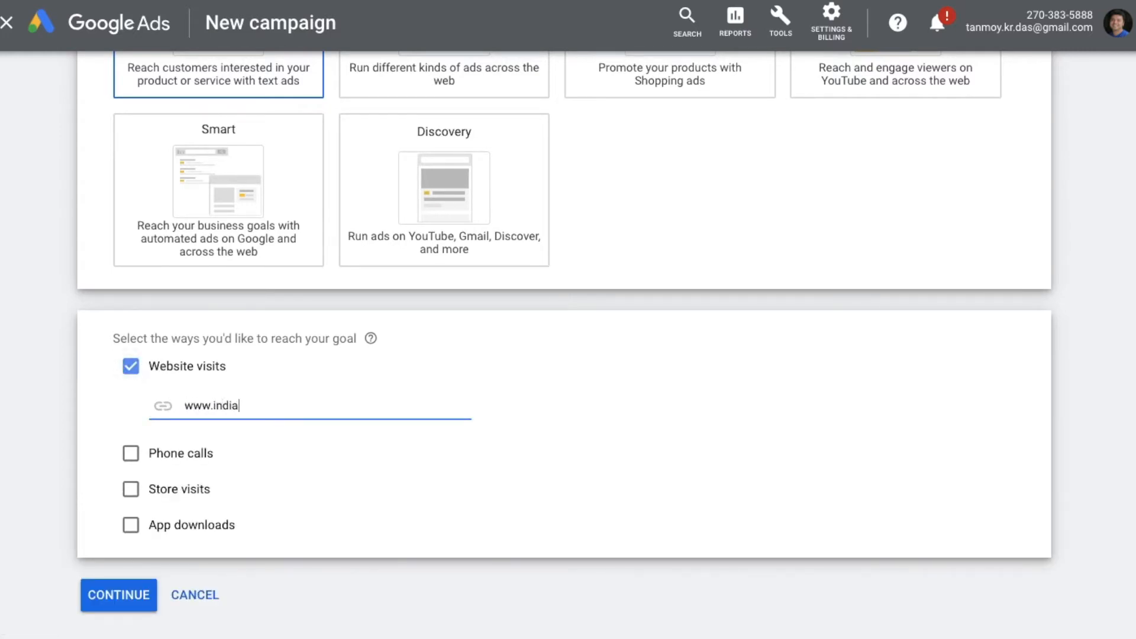
pyautogui.write('businesstoday.in')
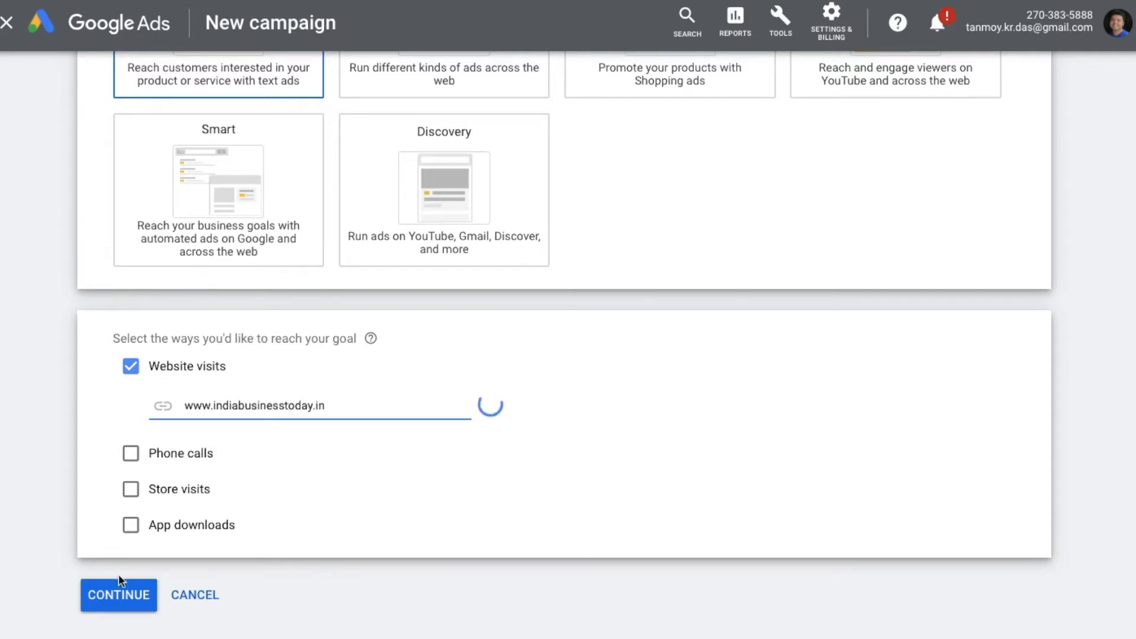
pyautogui.click(118, 595)
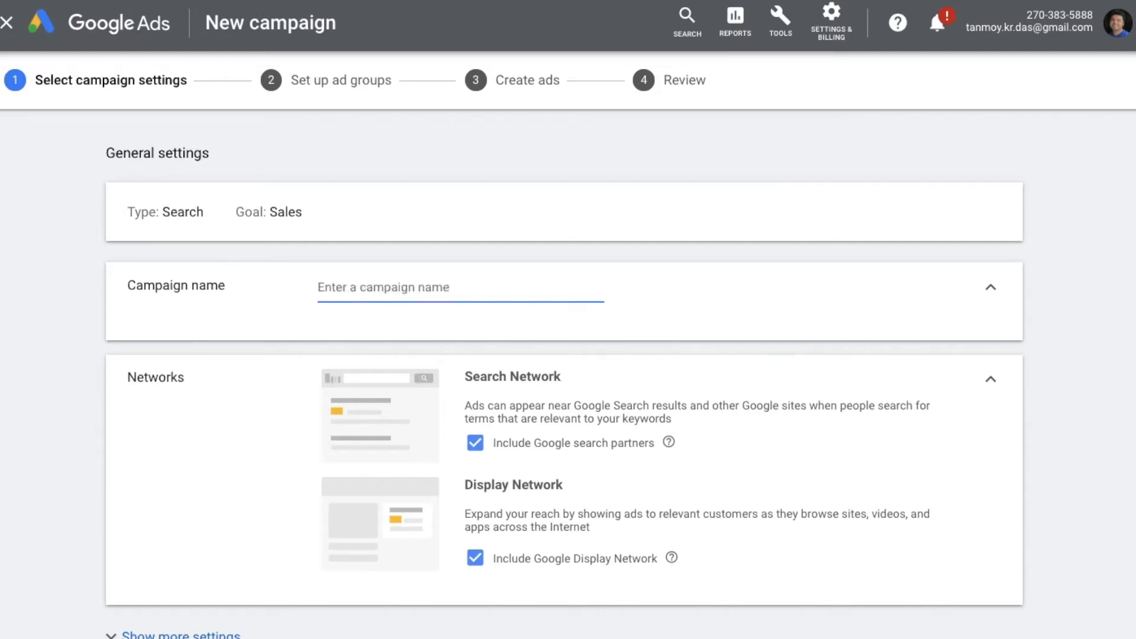
# - Name the campaign DynamicSearchJan1
pyautogui.write('Dynamic')
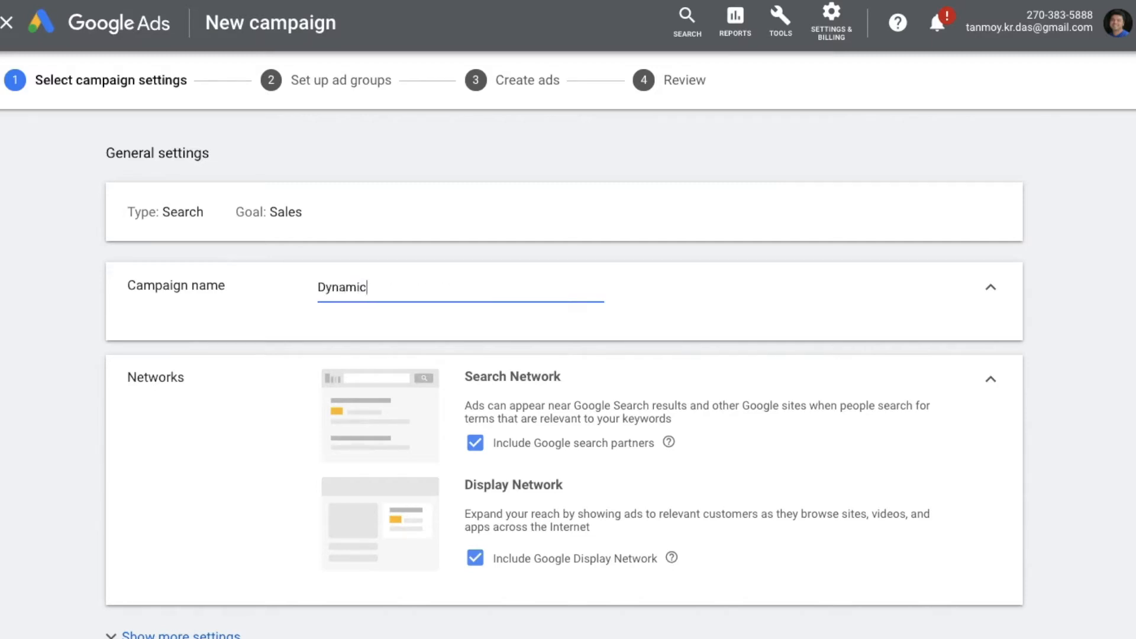
pyautogui.write('SearchJ')
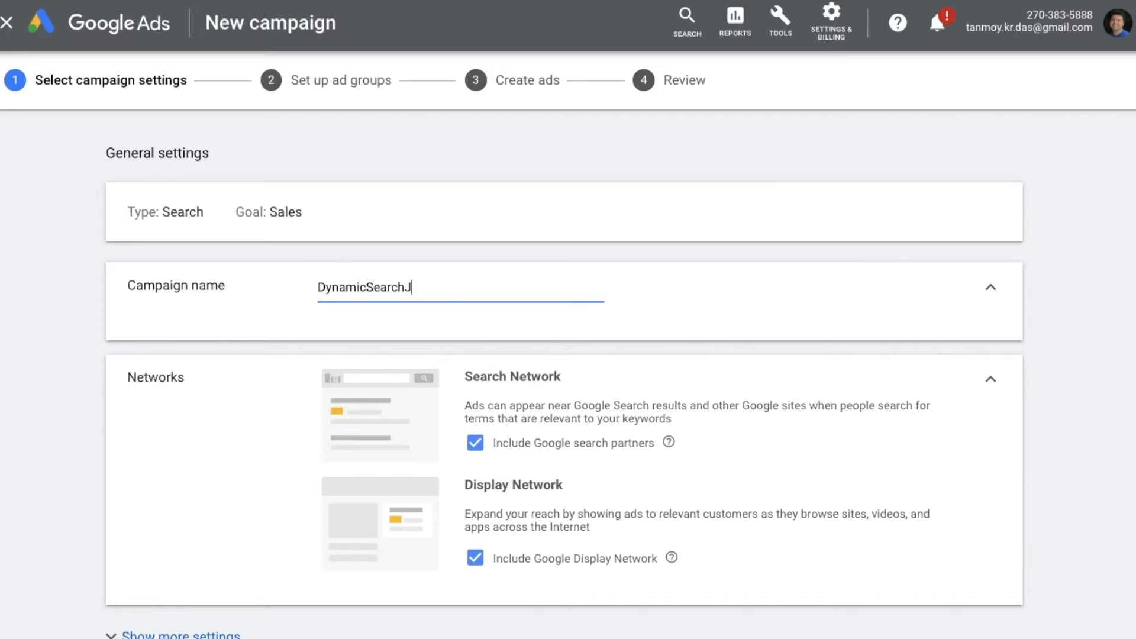
pyautogui.write('an1')
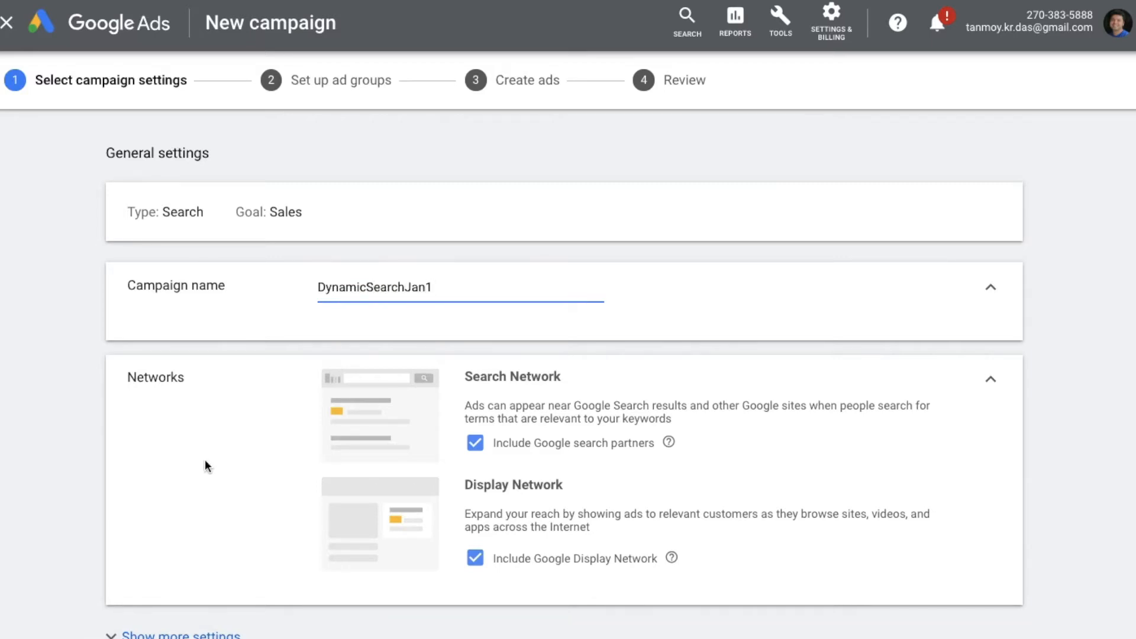
pyautogui.scroll(-3)
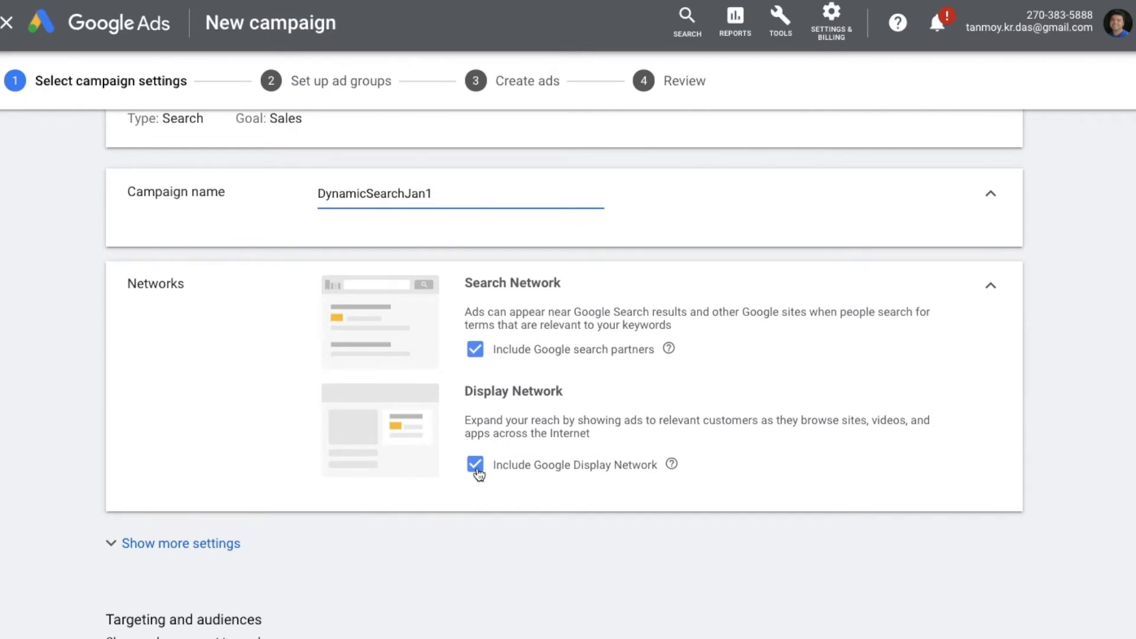
pyautogui.scroll(-3)
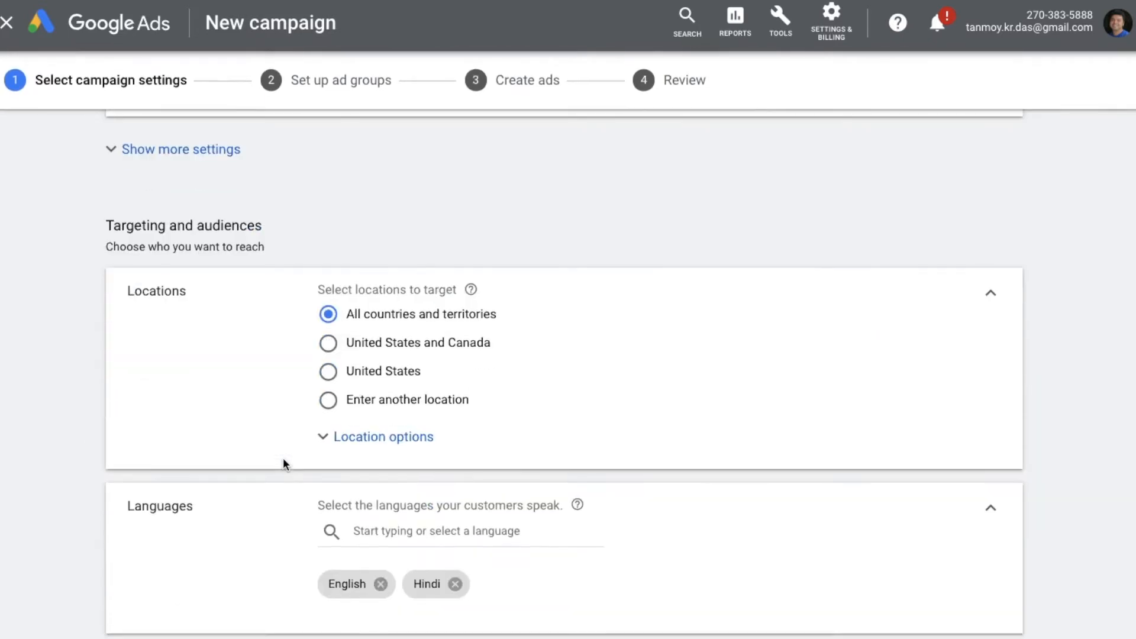
# - Replace the default location with India as the only targeted location
pyautogui.click(328, 400)
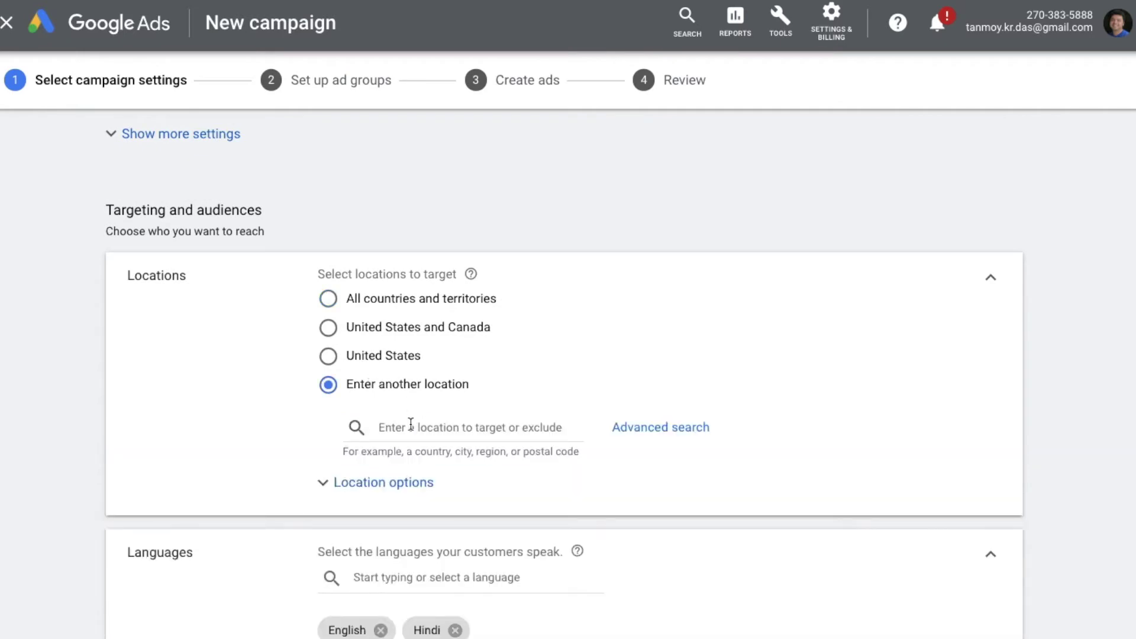
pyautogui.write('india')
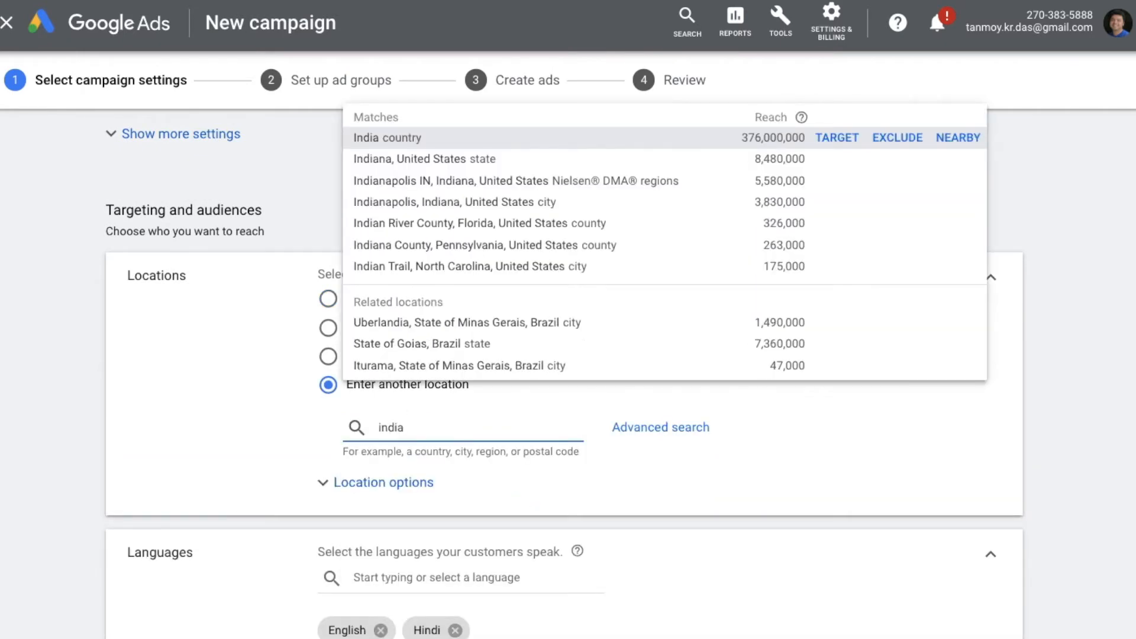
pyautogui.click(837, 138)
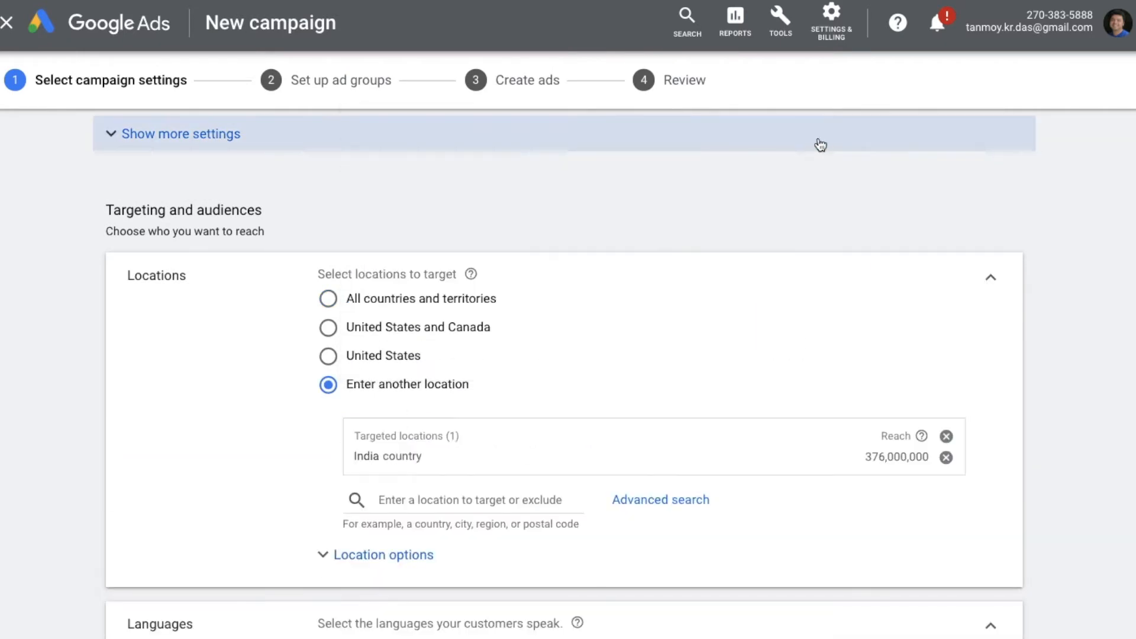
# - Set a $1.00 daily budget and save the campaign settings
pyautogui.scroll(-3)
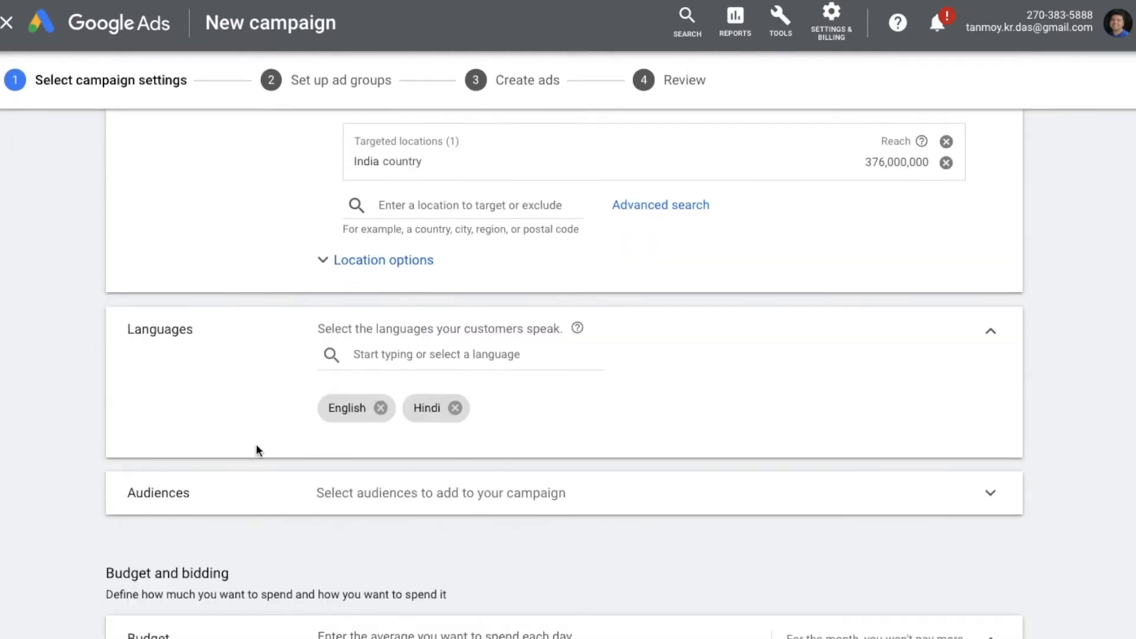
pyautogui.scroll(-3)
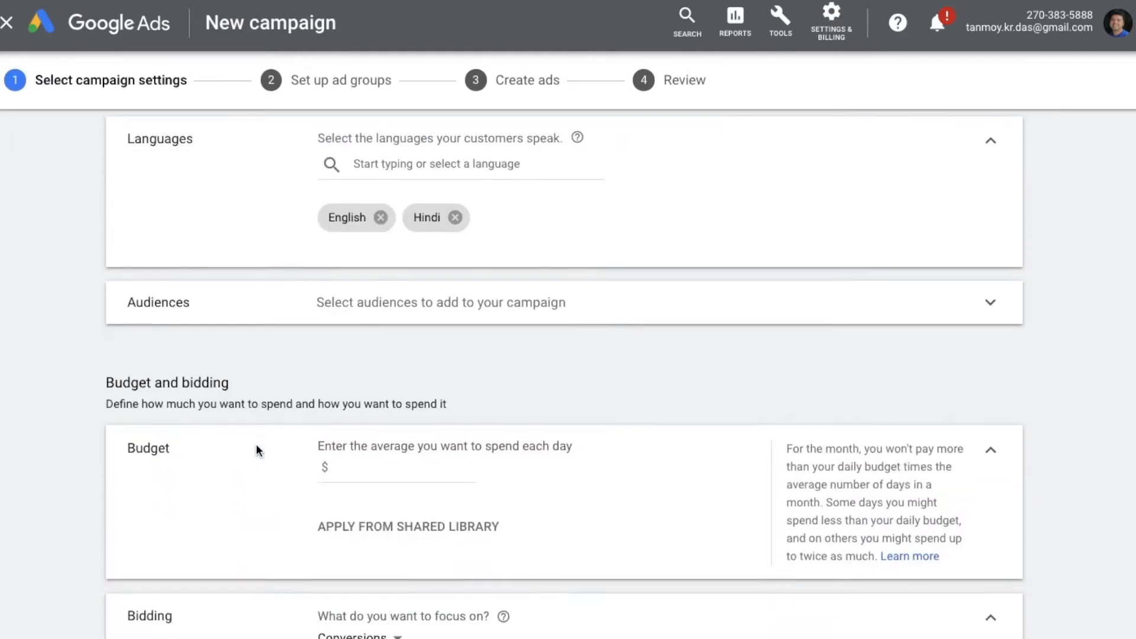
pyautogui.scroll(-3)
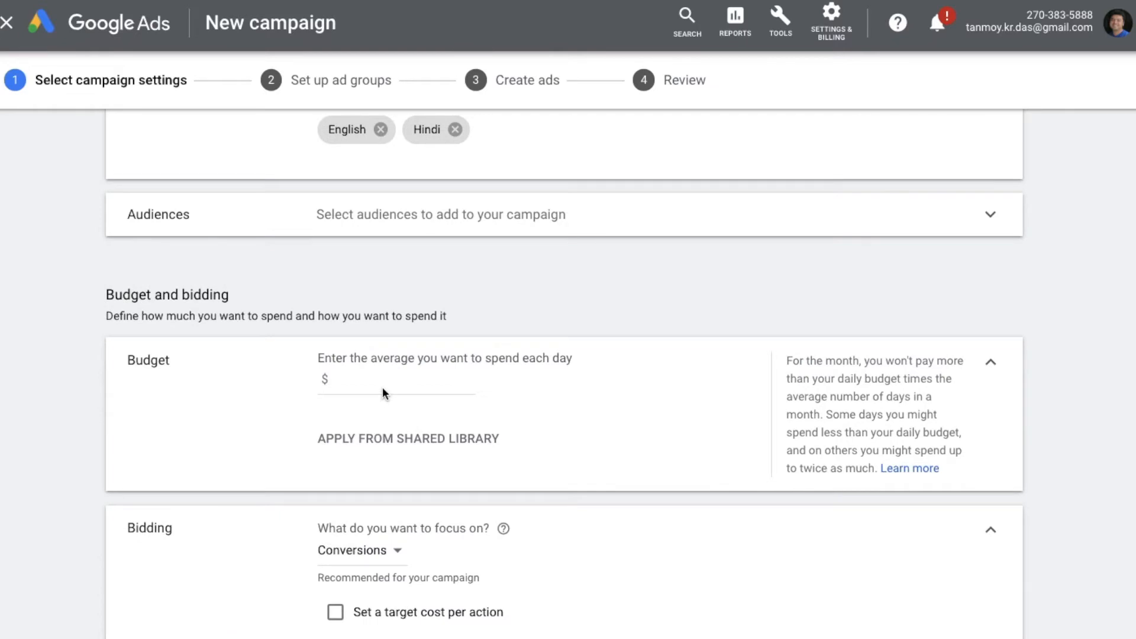
pyautogui.write('1.00')
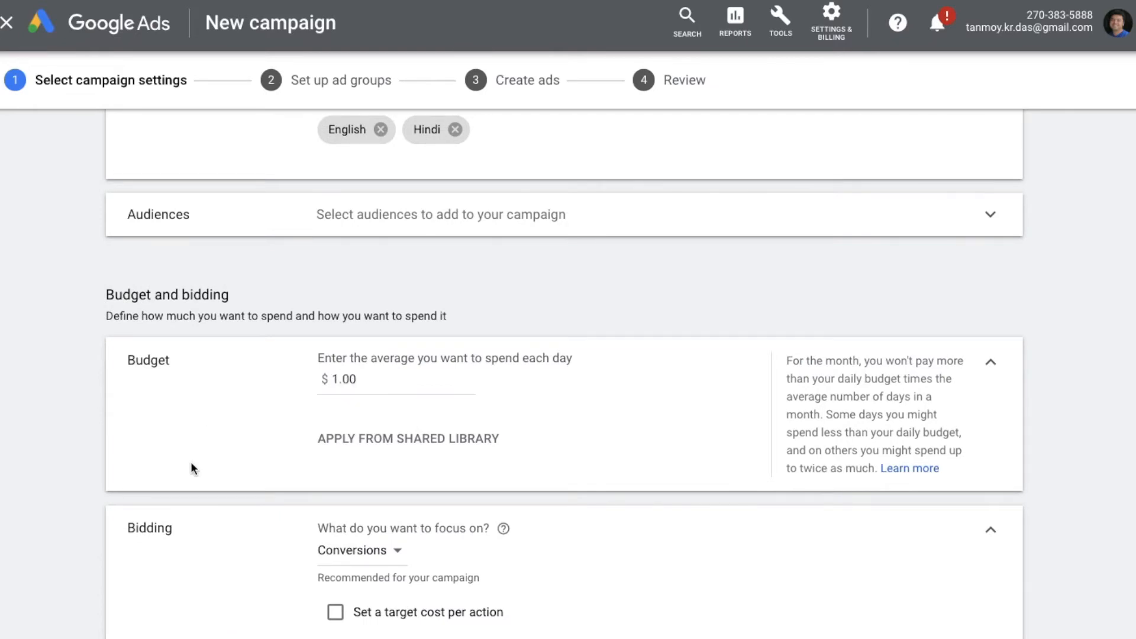
pyautogui.scroll(-3)
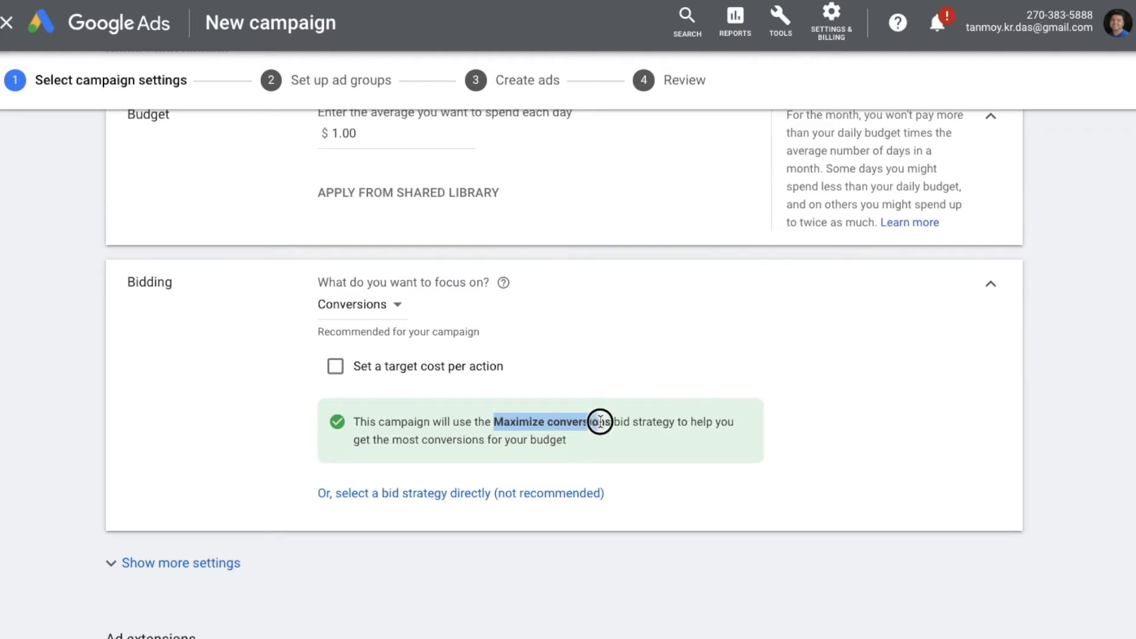
pyautogui.scroll(-3)
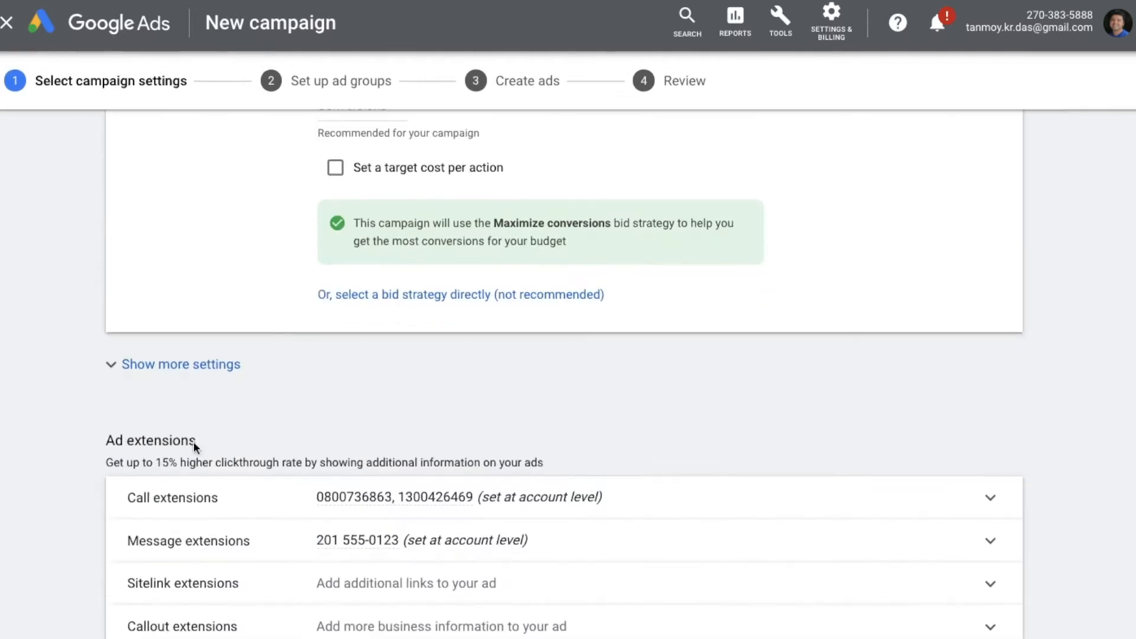
pyautogui.scroll(-3)
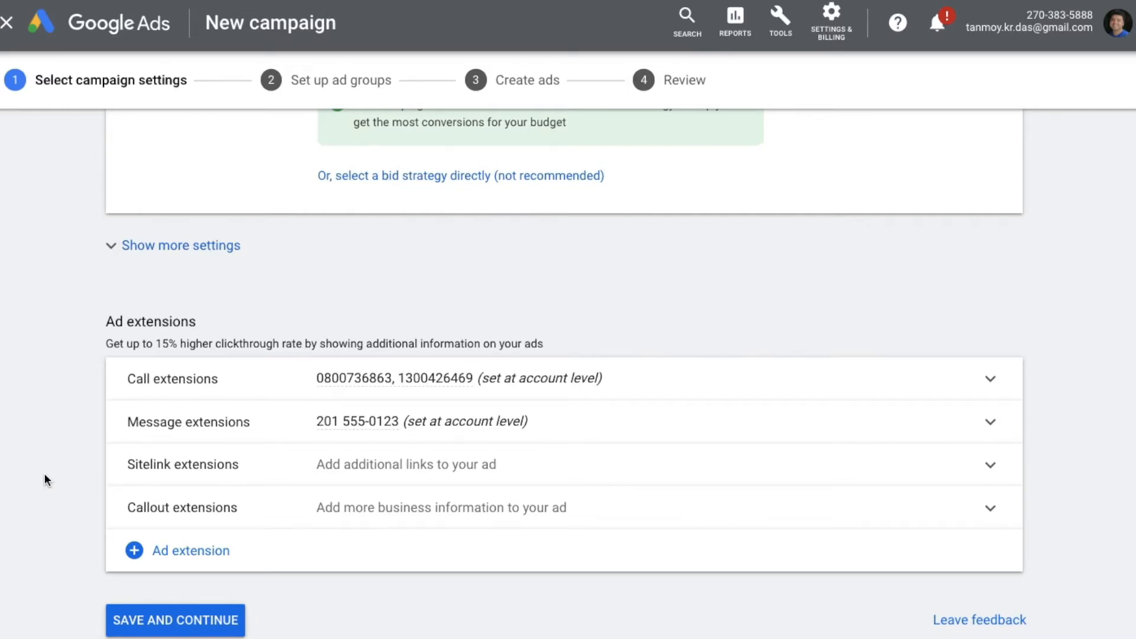
pyautogui.click(175, 620)
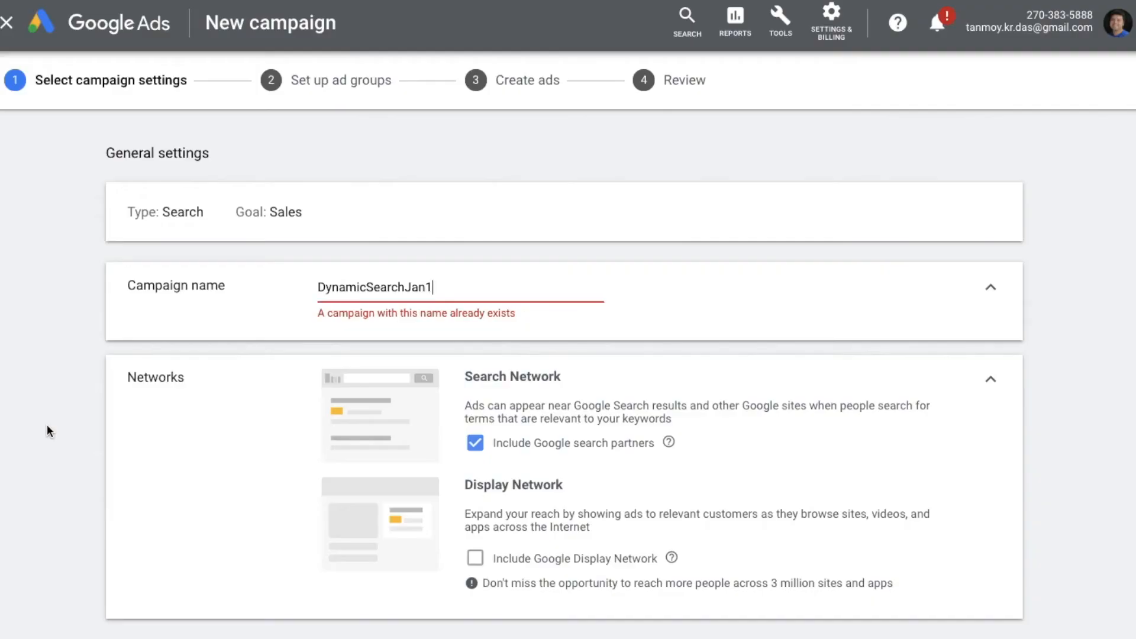
# - Save the settings again after the campaign-name-exists error
pyautogui.scroll(-3)
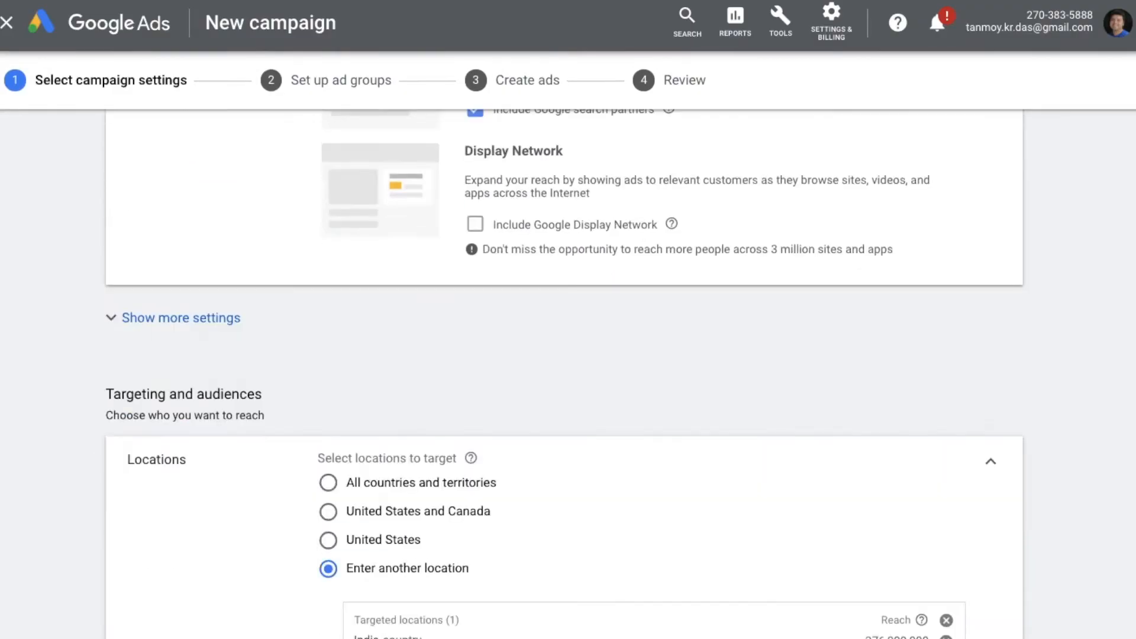
pyautogui.scroll(-3)
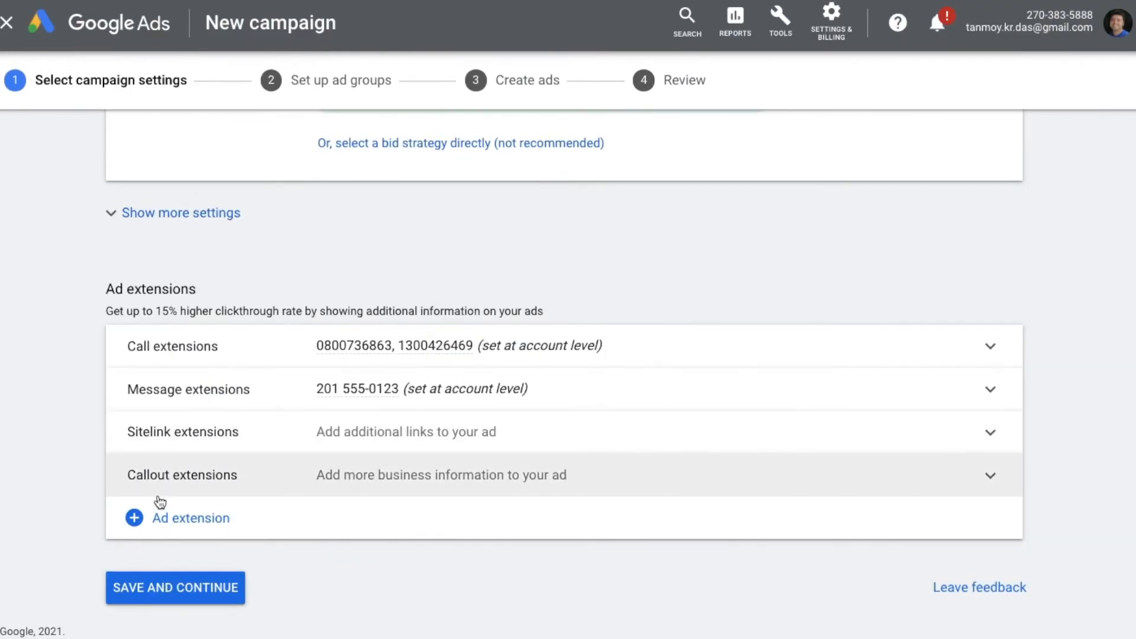
pyautogui.click(175, 587)
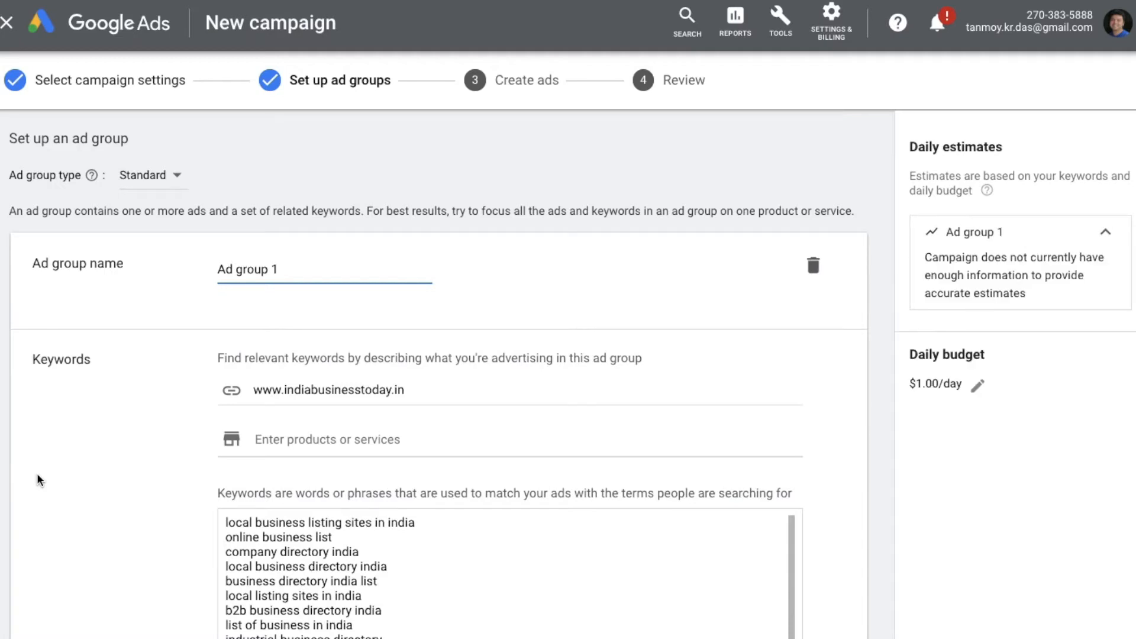
pyautogui.moveTo(96, 203)
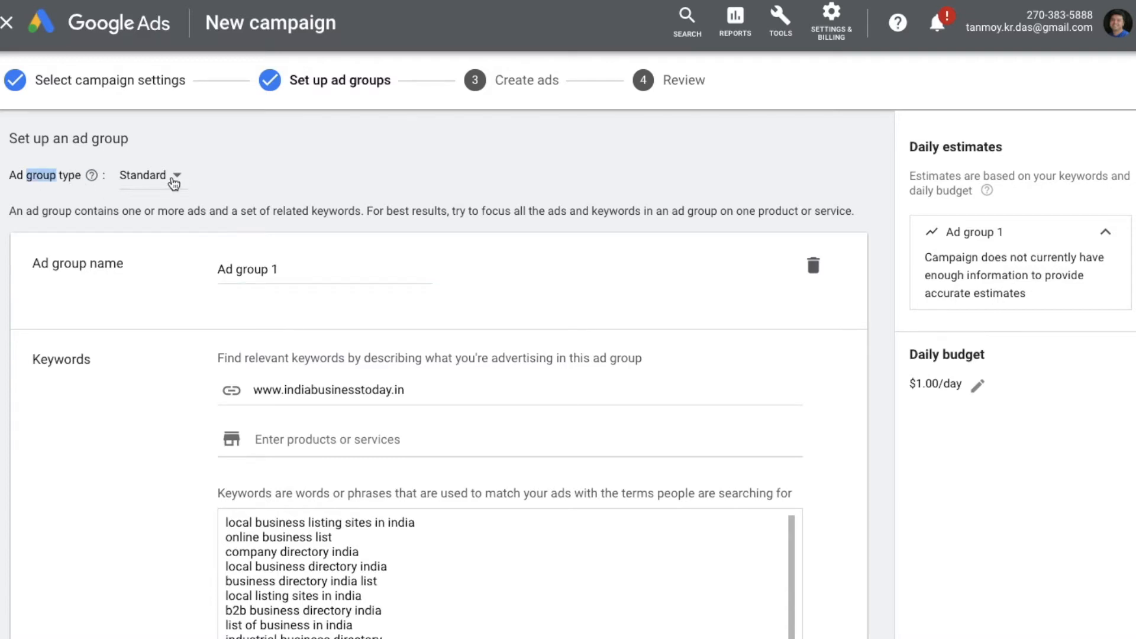
# - Change the ad group type to Dynamic and confirm the switch
pyautogui.click(170, 177)
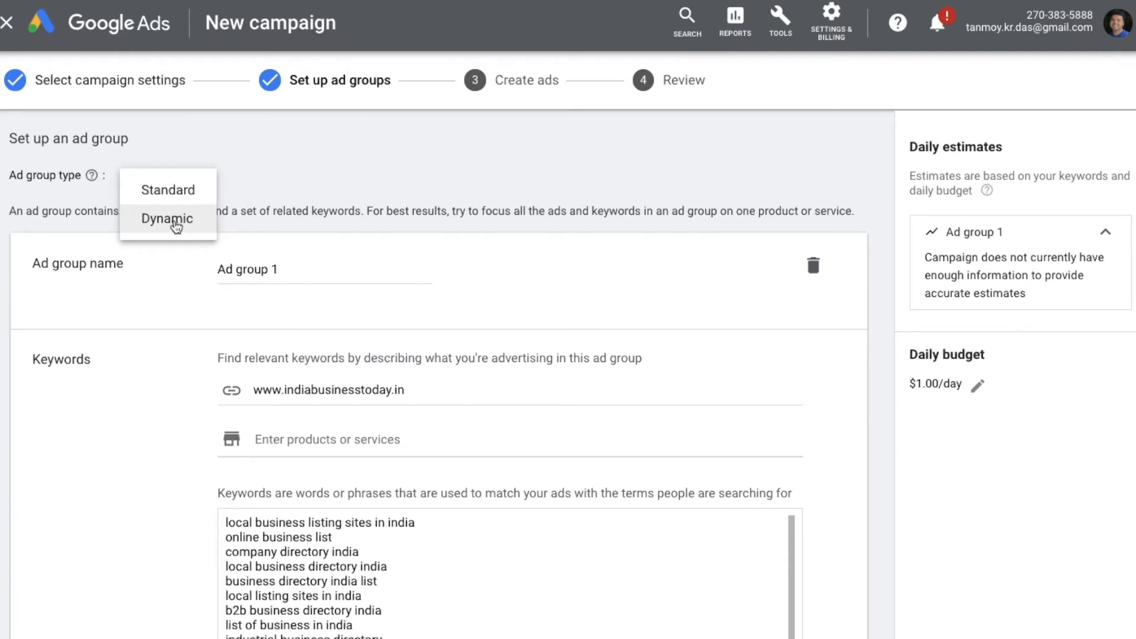
pyautogui.click(167, 219)
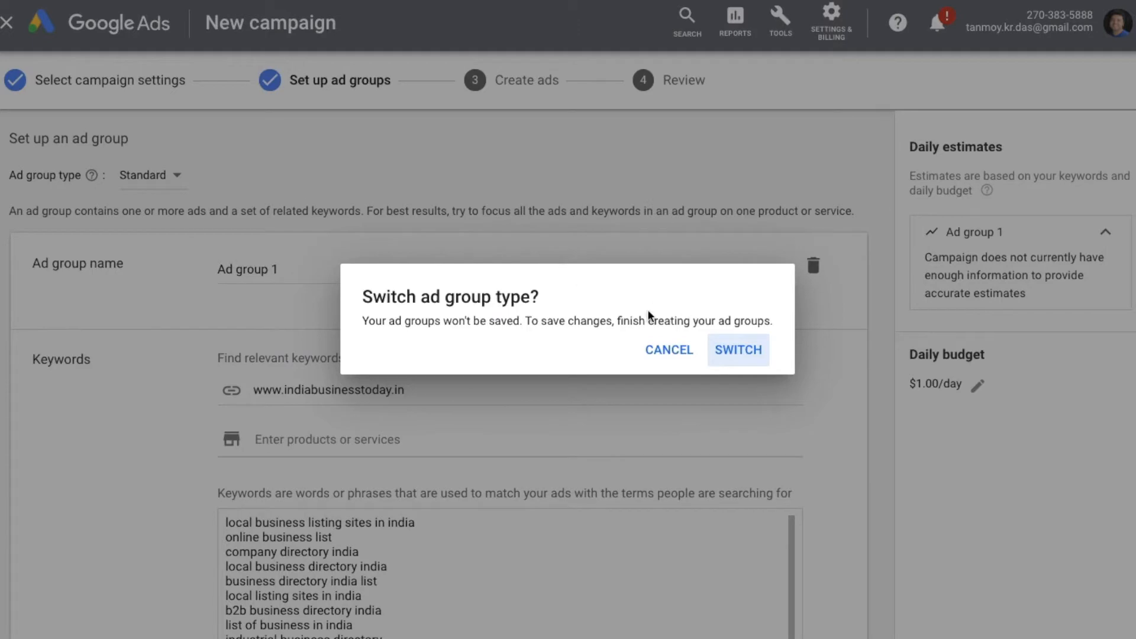
pyautogui.click(738, 349)
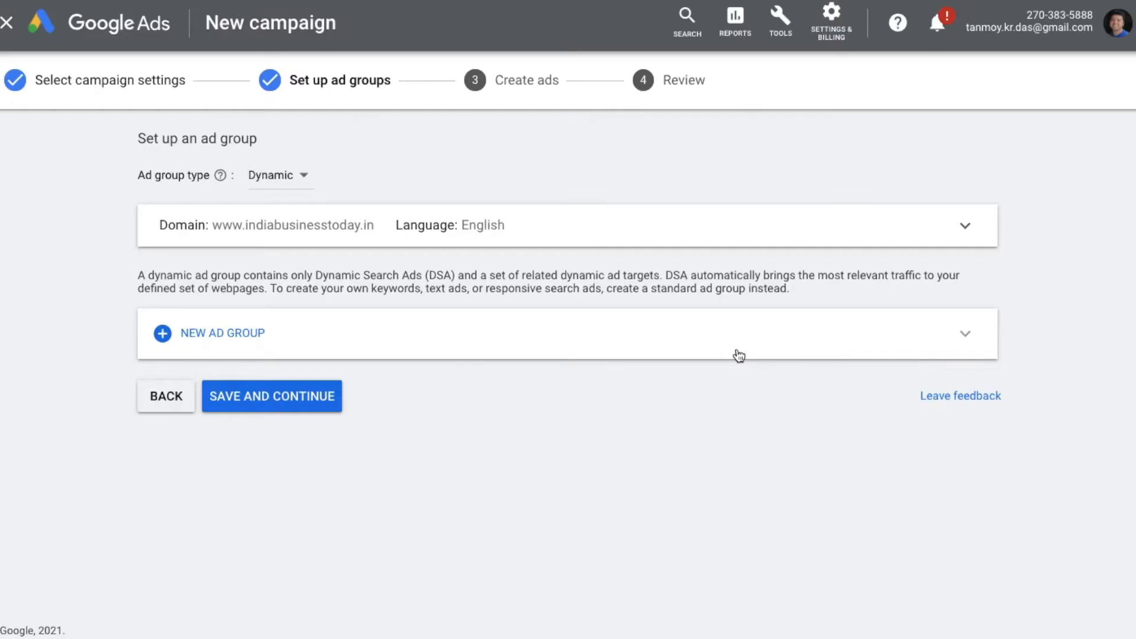
pyautogui.moveTo(671, 468)
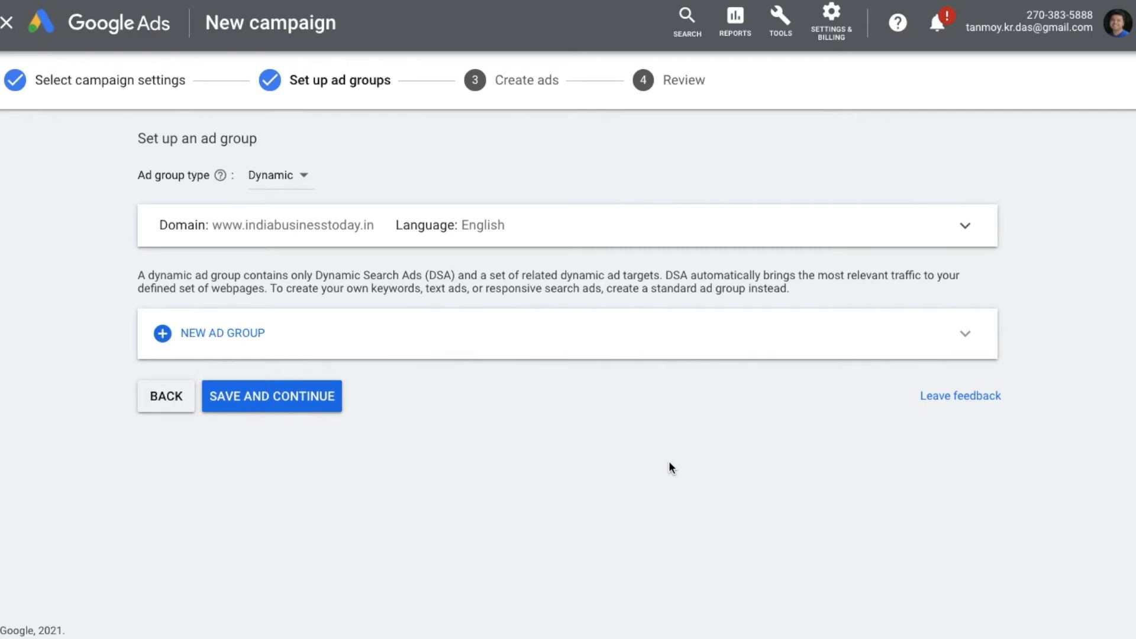
pyautogui.moveTo(639, 334)
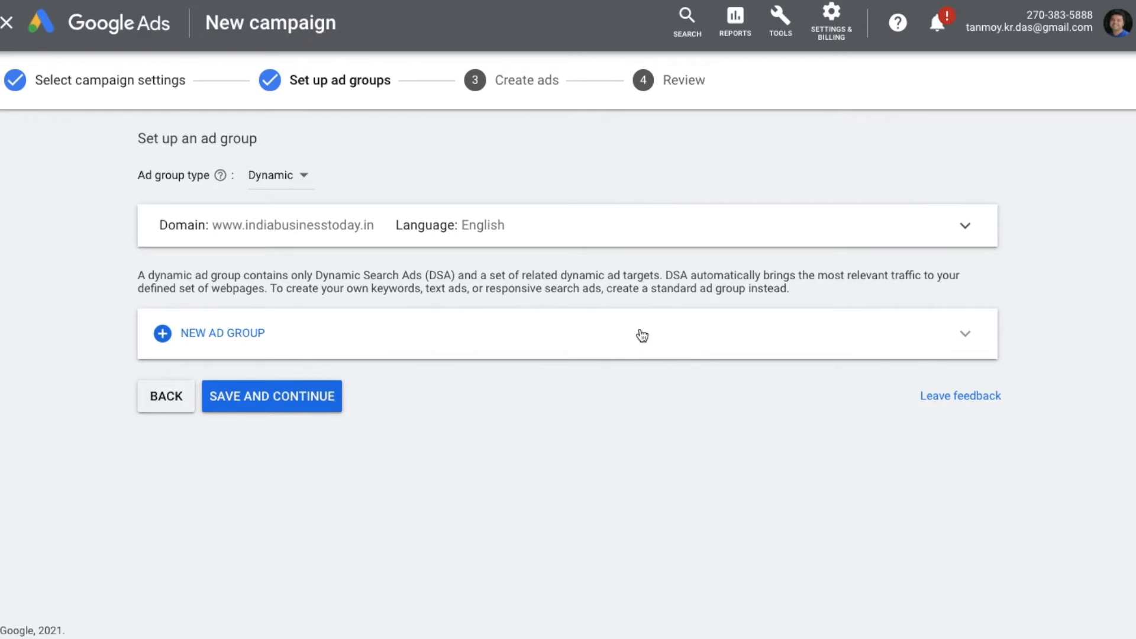
pyautogui.click(965, 224)
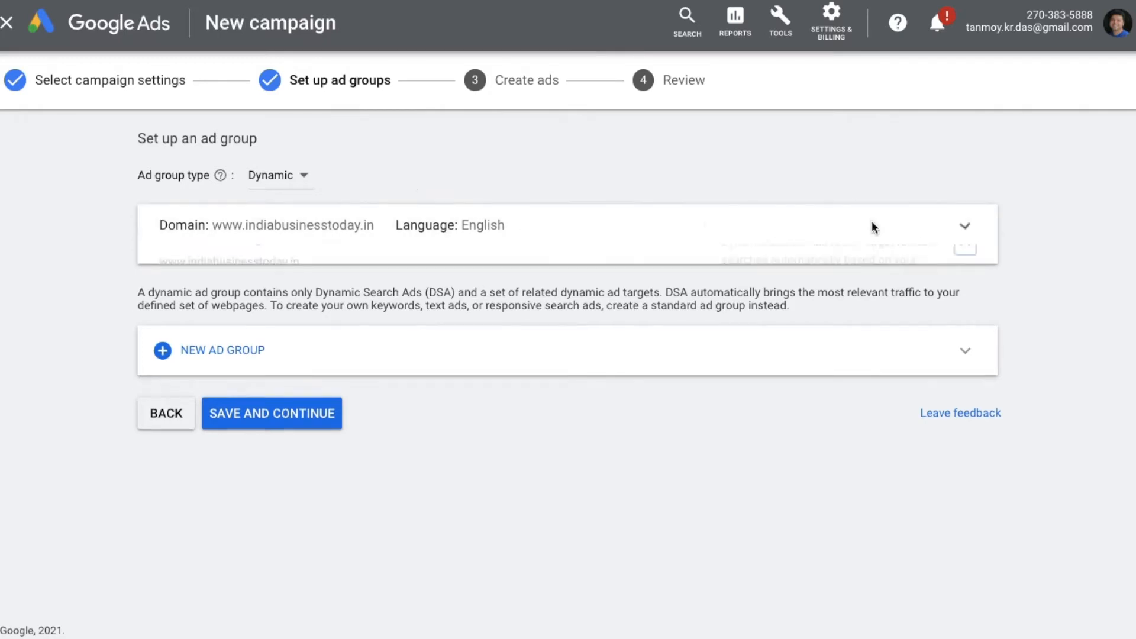
pyautogui.click(966, 226)
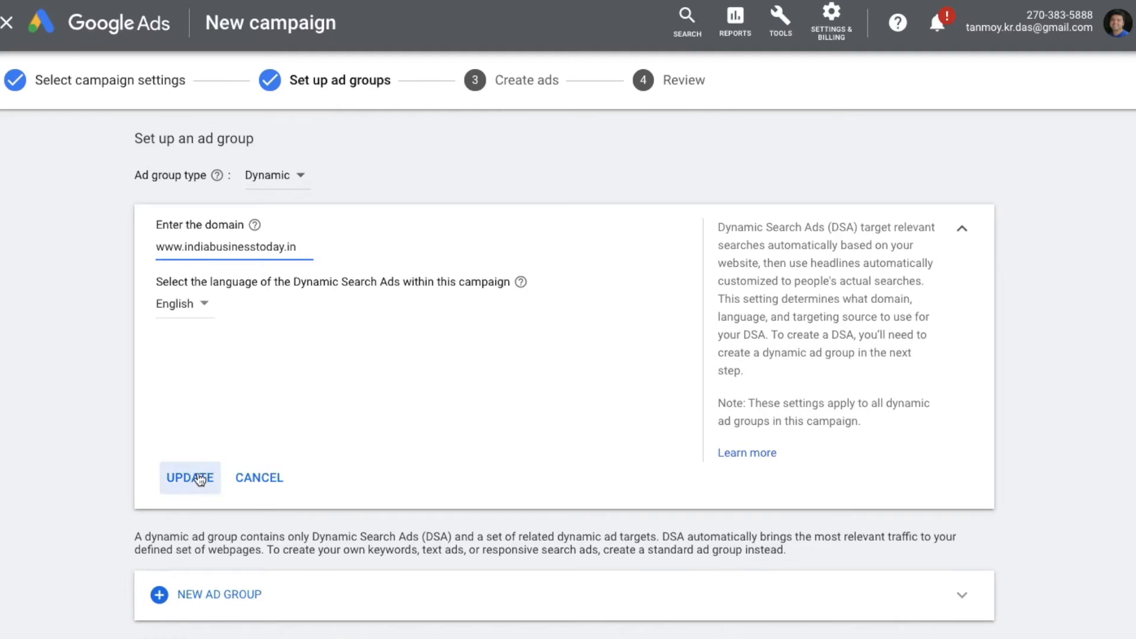
pyautogui.click(190, 478)
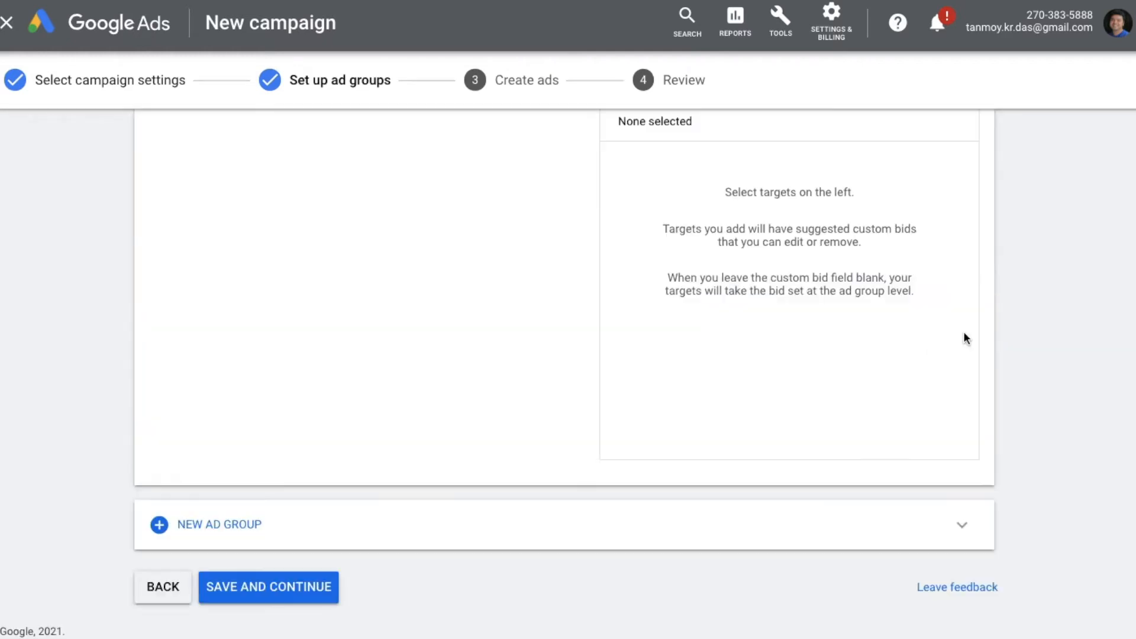
# - Tick the digital marketing category as the dynamic ad target for Ad group 2
pyautogui.click(159, 525)
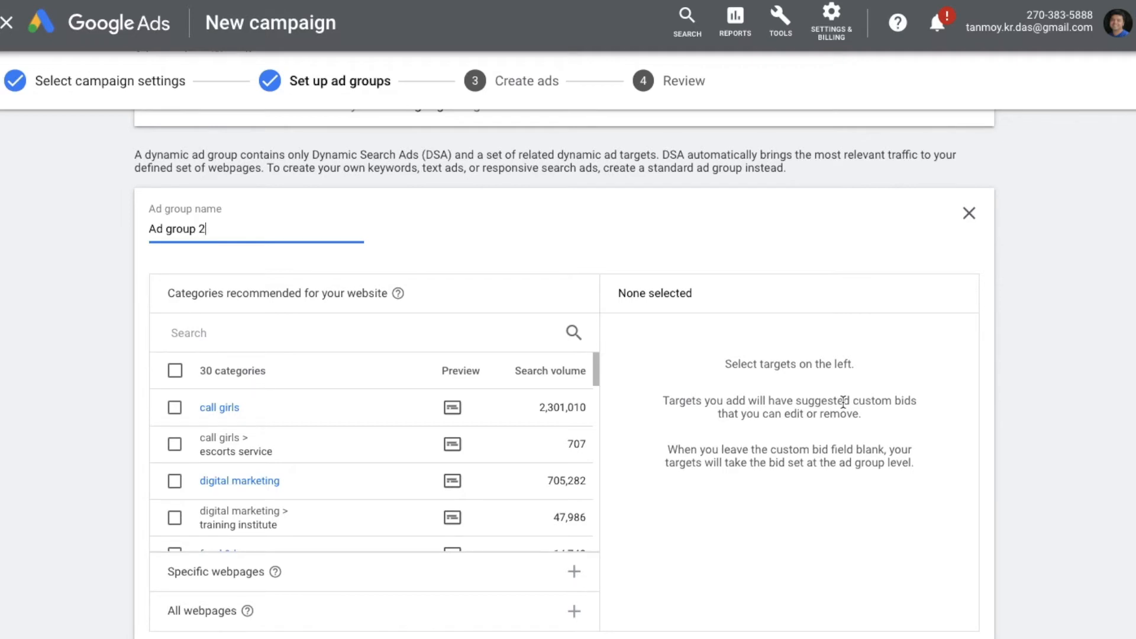
pyautogui.moveTo(206, 305)
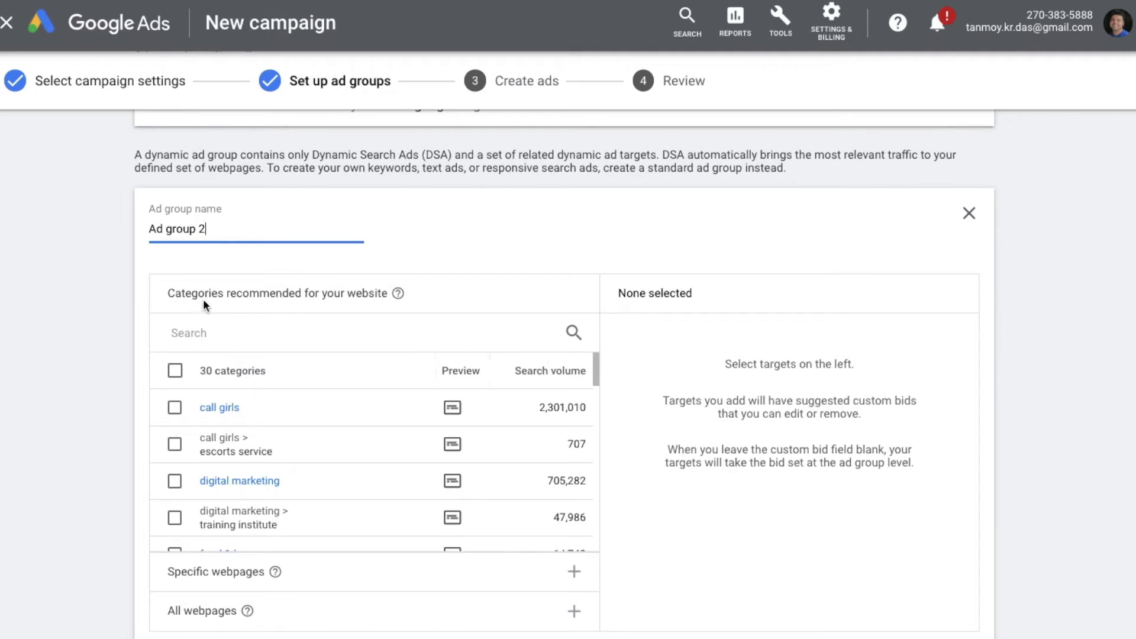
pyautogui.moveTo(268, 310)
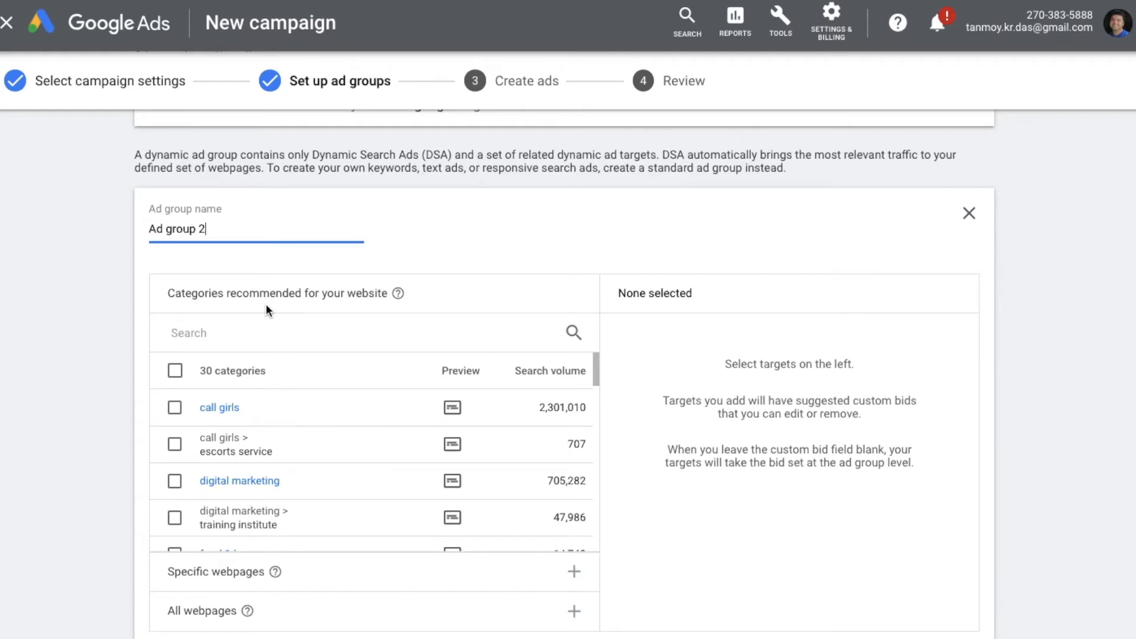
pyautogui.scroll(-3)
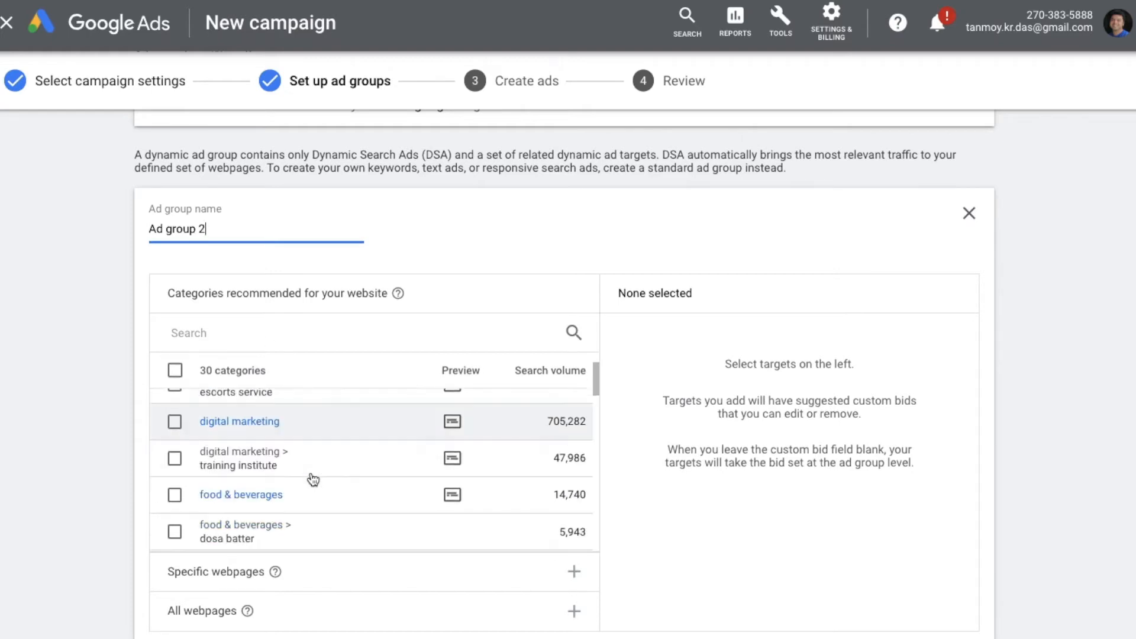
pyautogui.scroll(-3)
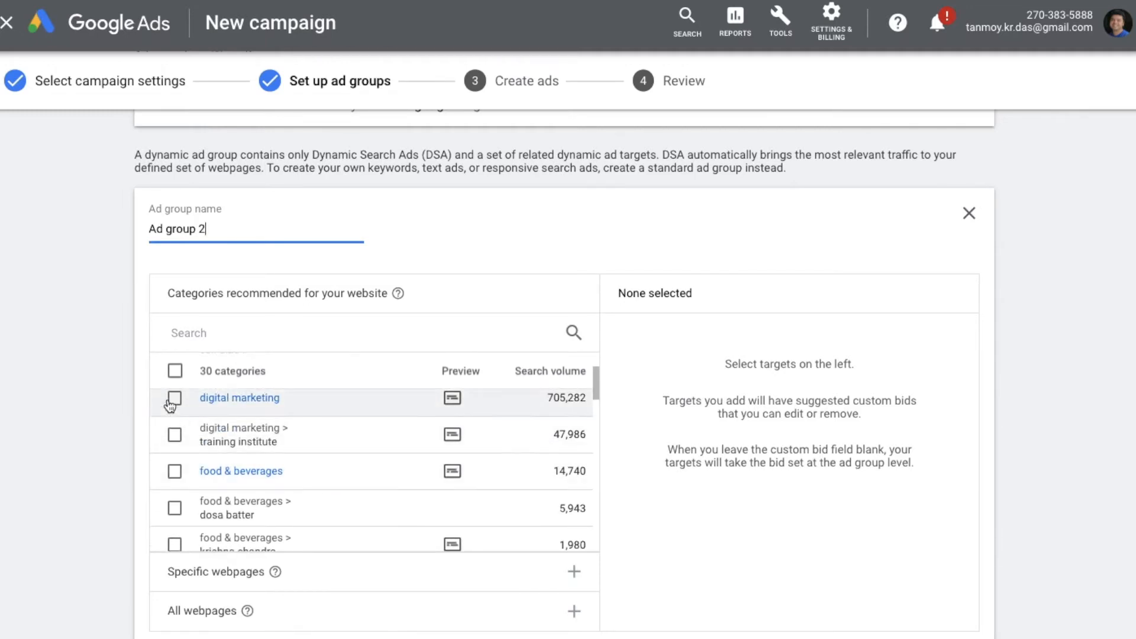
pyautogui.click(174, 398)
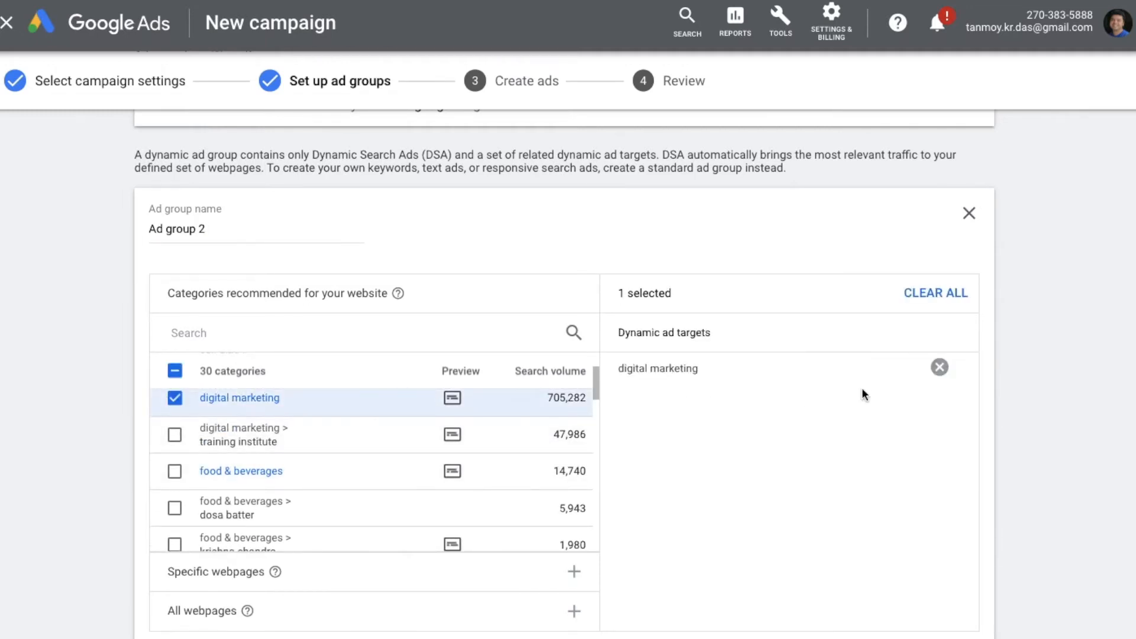
pyautogui.moveTo(285, 553)
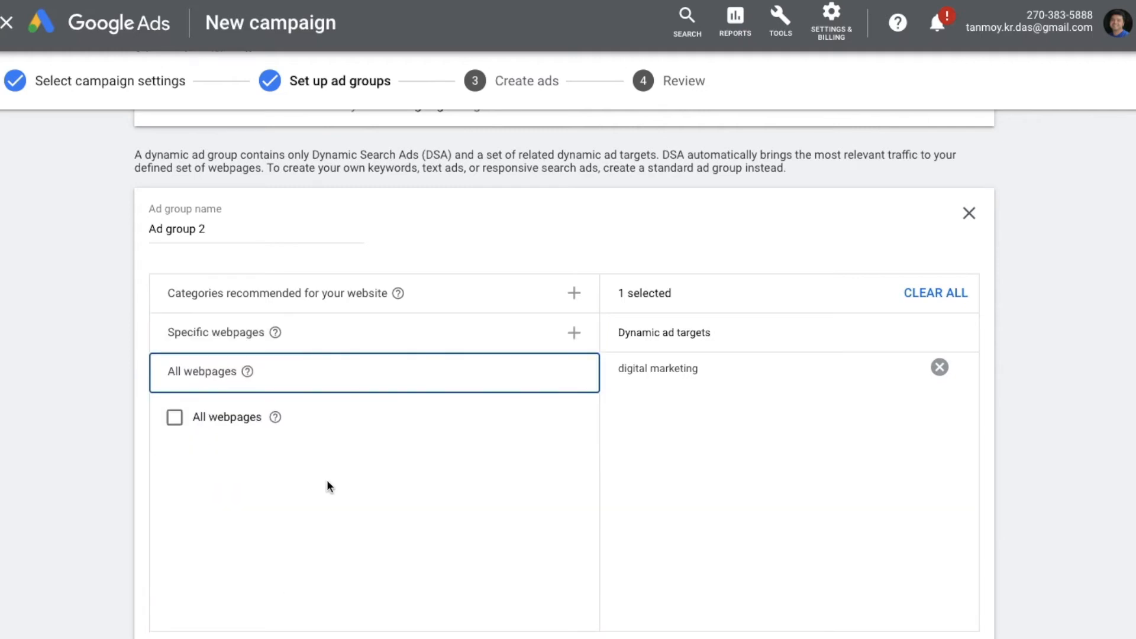
pyautogui.moveTo(363, 468)
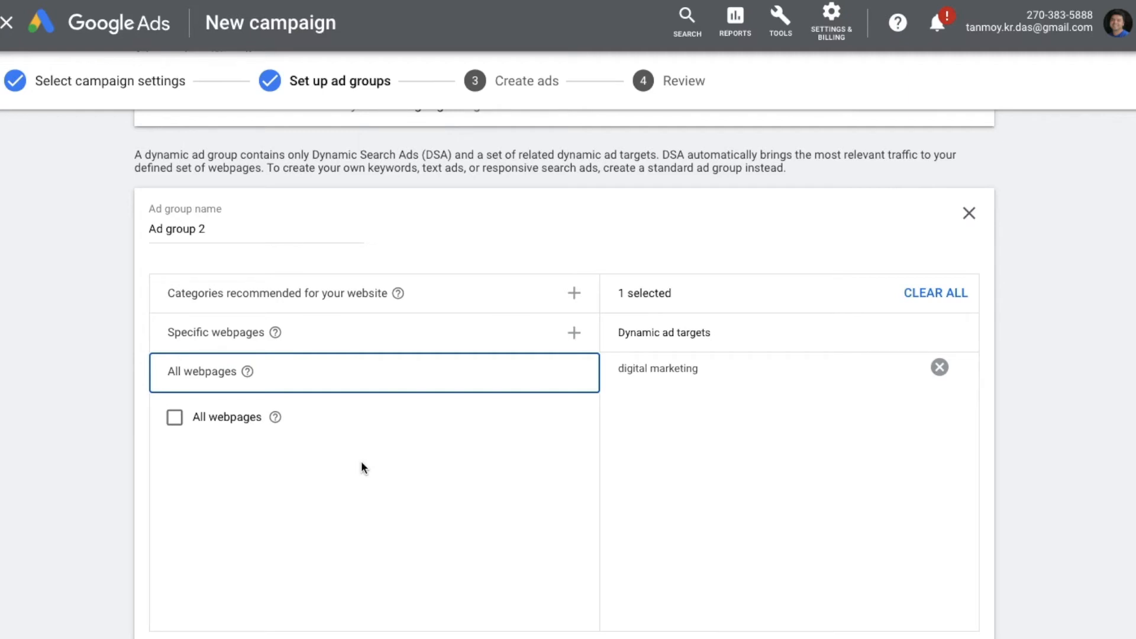
pyautogui.moveTo(174, 430)
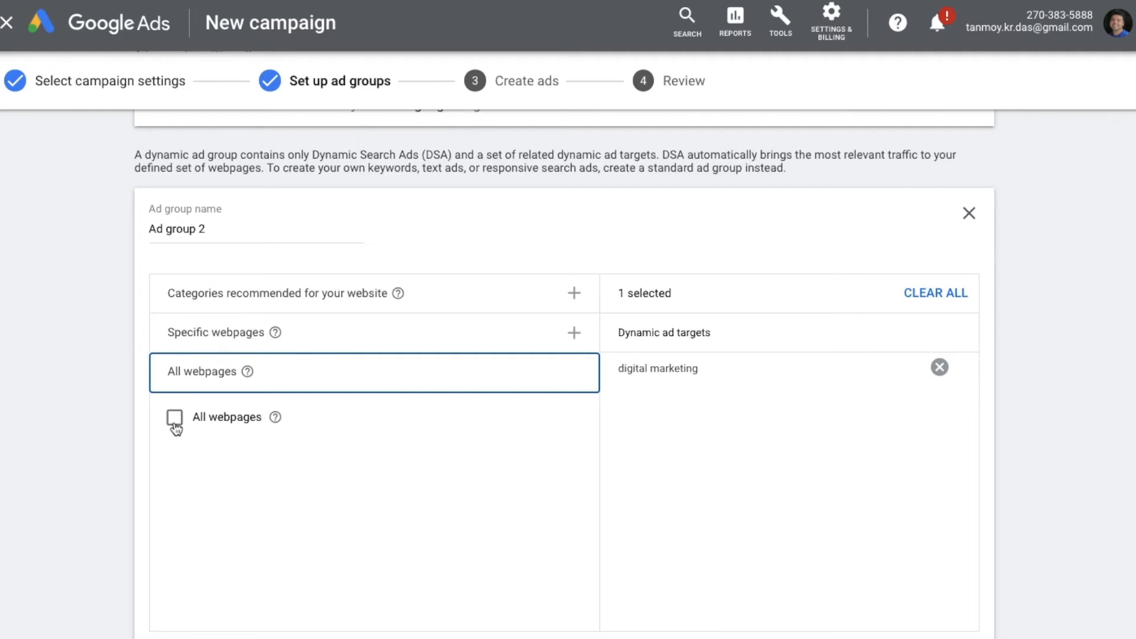
# - Target all webpages of the website and remove the digital marketing target
pyautogui.click(174, 418)
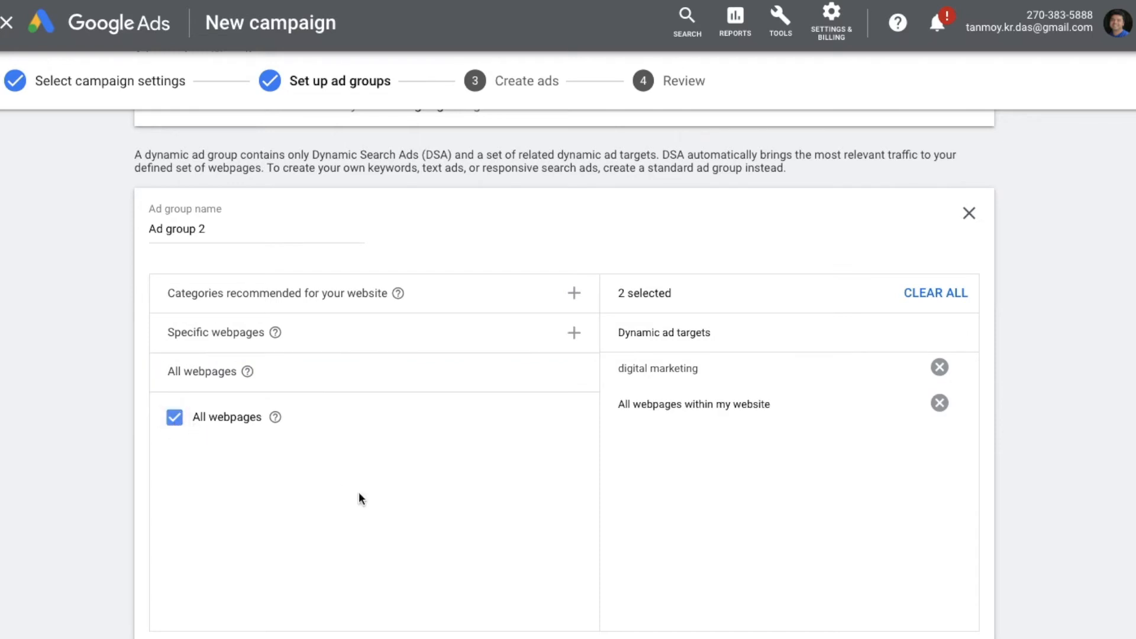
pyautogui.moveTo(864, 474)
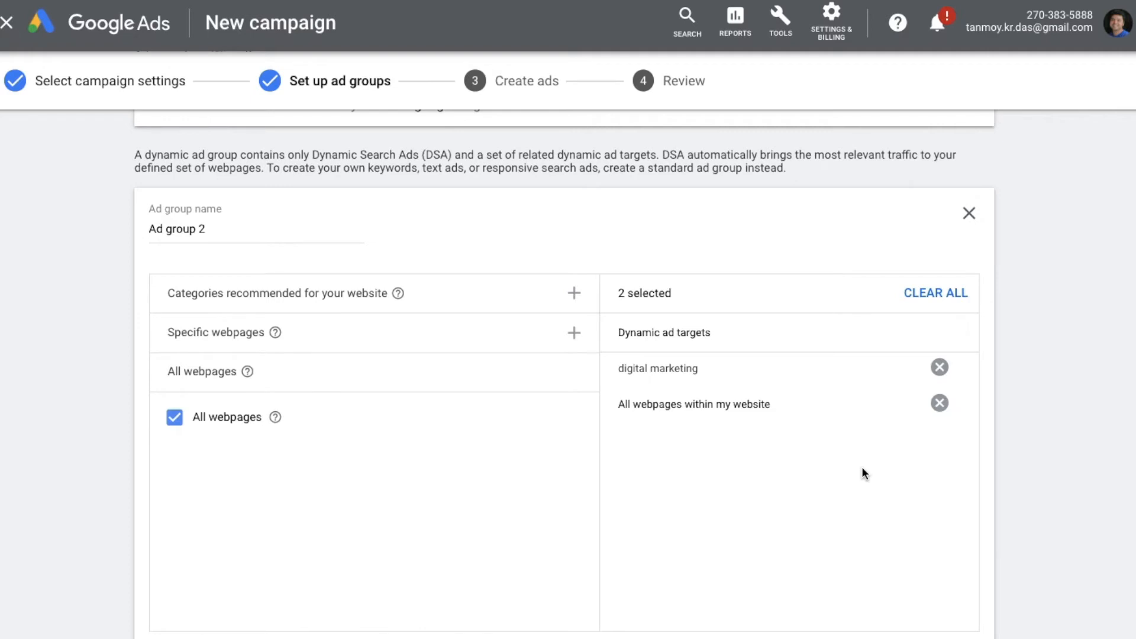
pyautogui.moveTo(863, 461)
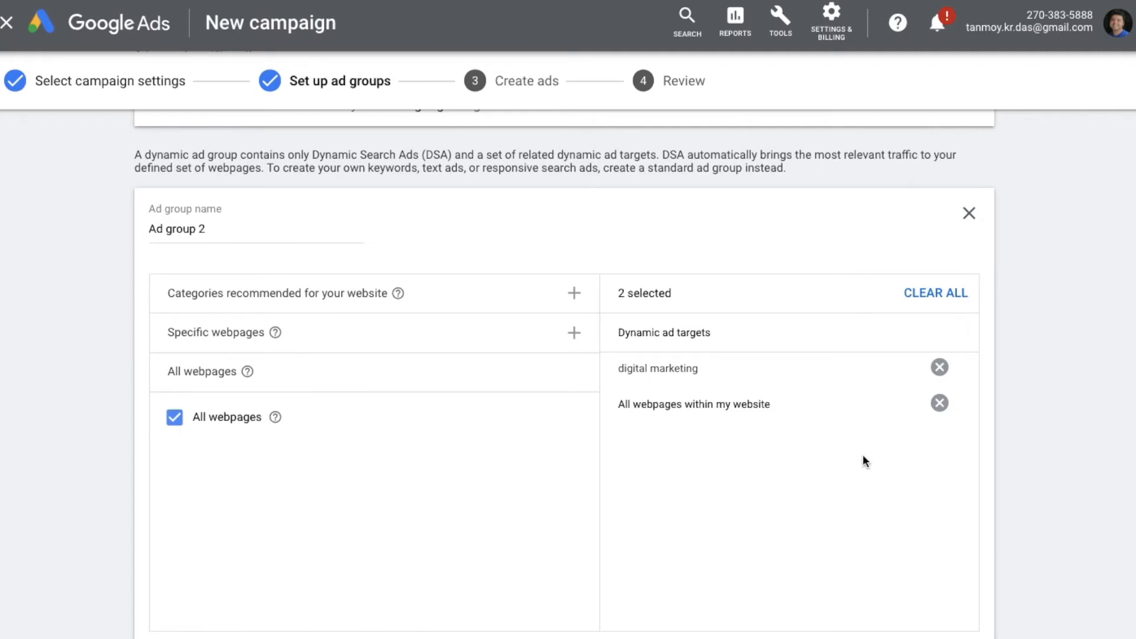
pyautogui.click(940, 367)
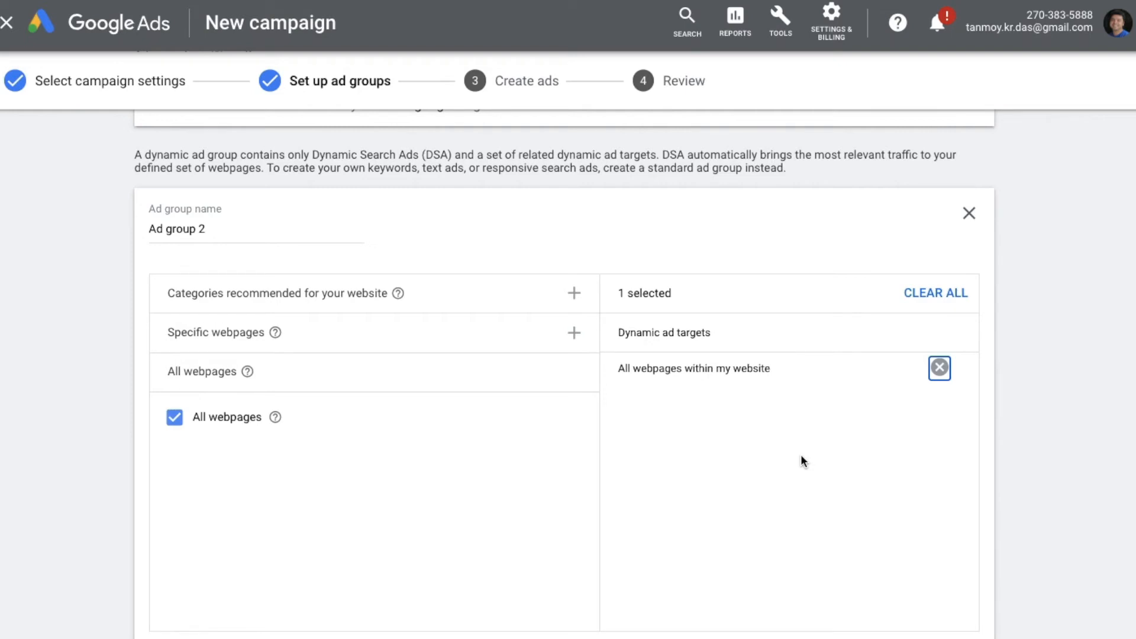
pyautogui.scroll(-3)
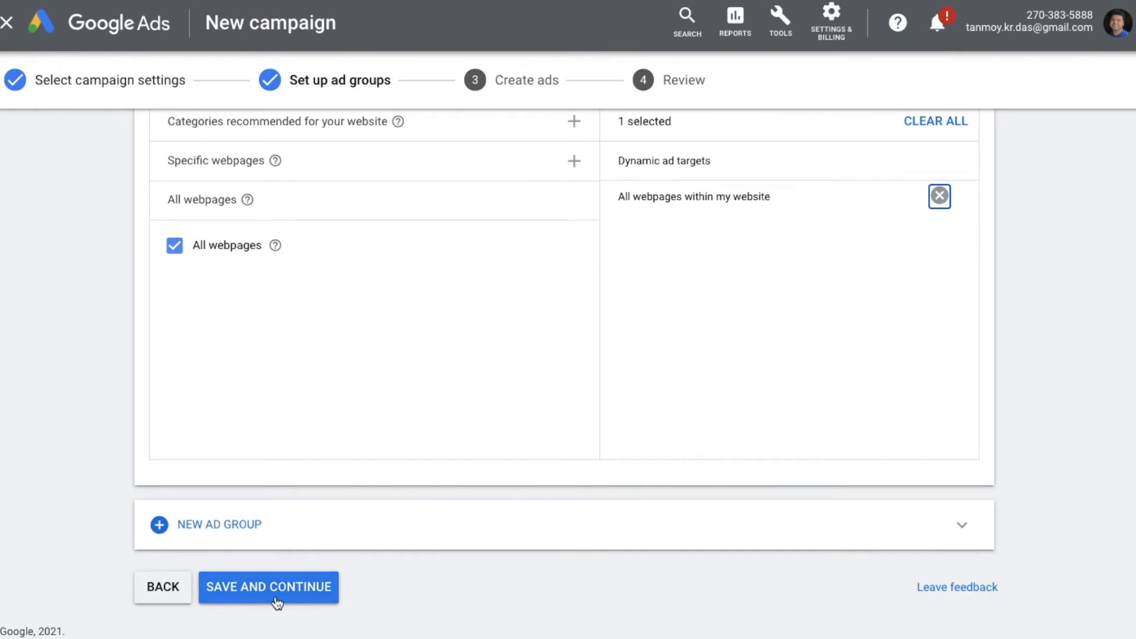
pyautogui.moveTo(286, 606)
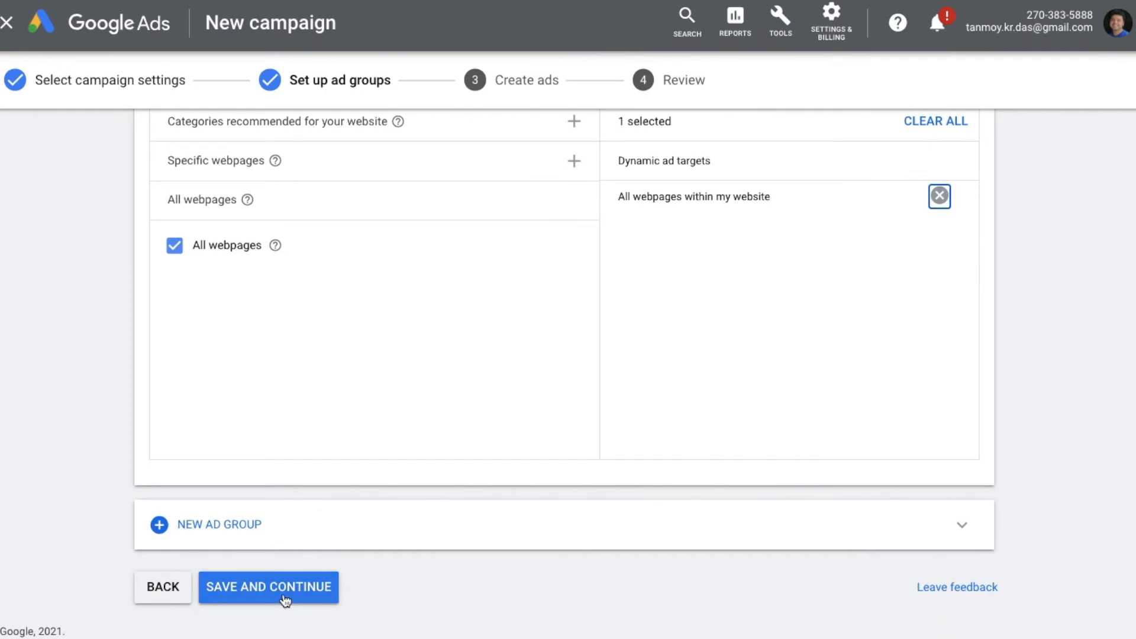
# - Save the ad group and move into the Description 1 field of the new dynamic search ad
pyautogui.click(270, 587)
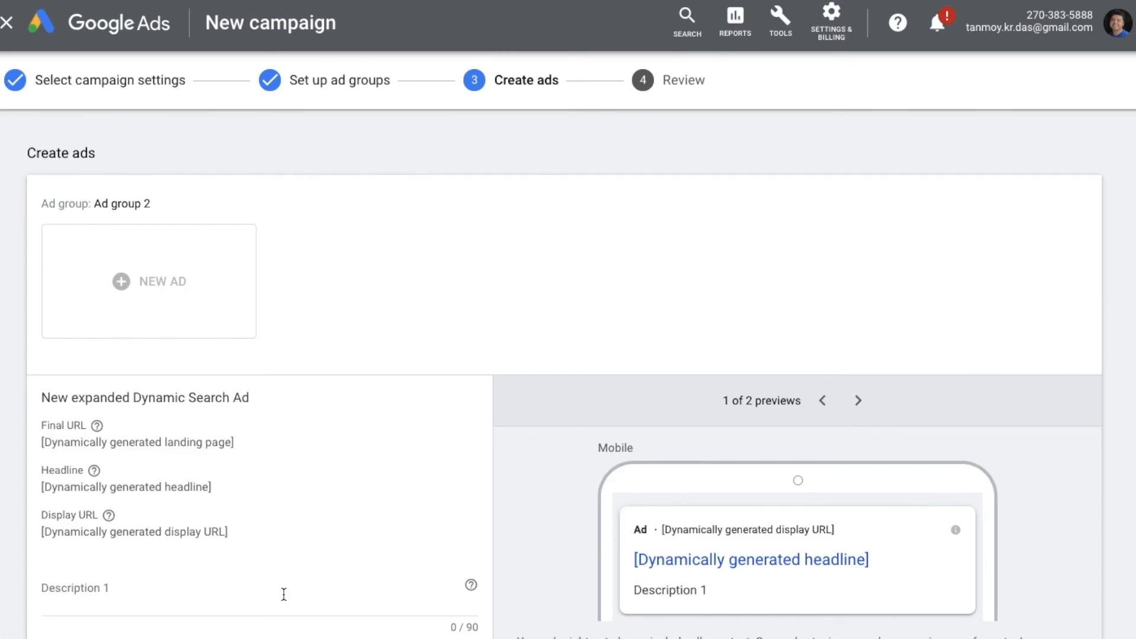
pyautogui.scroll(-3)
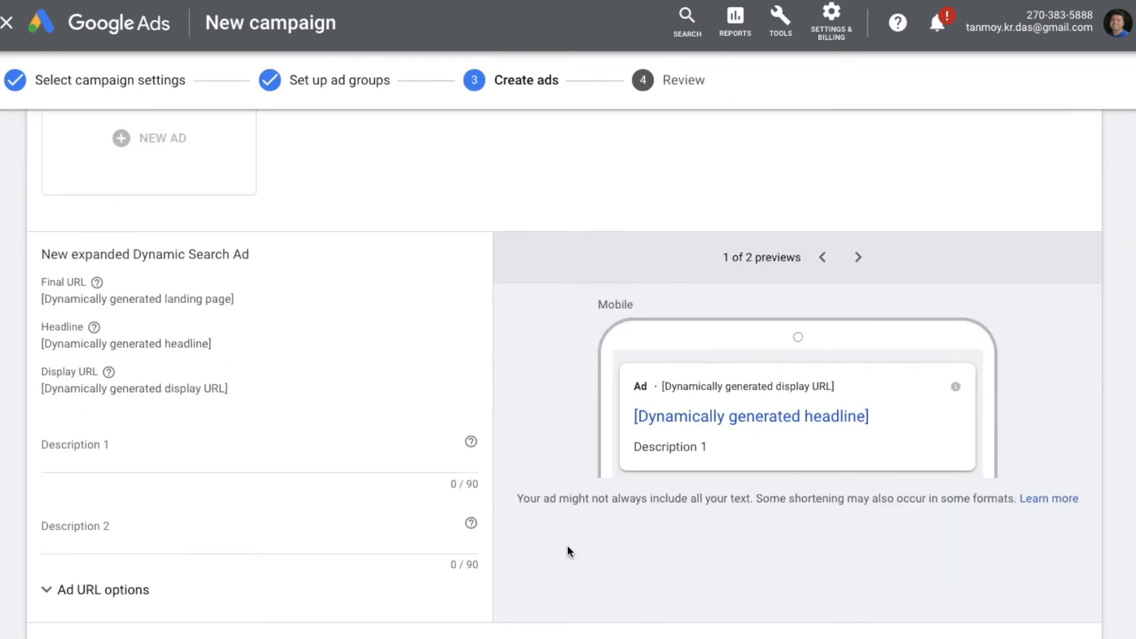
pyautogui.scroll(-3)
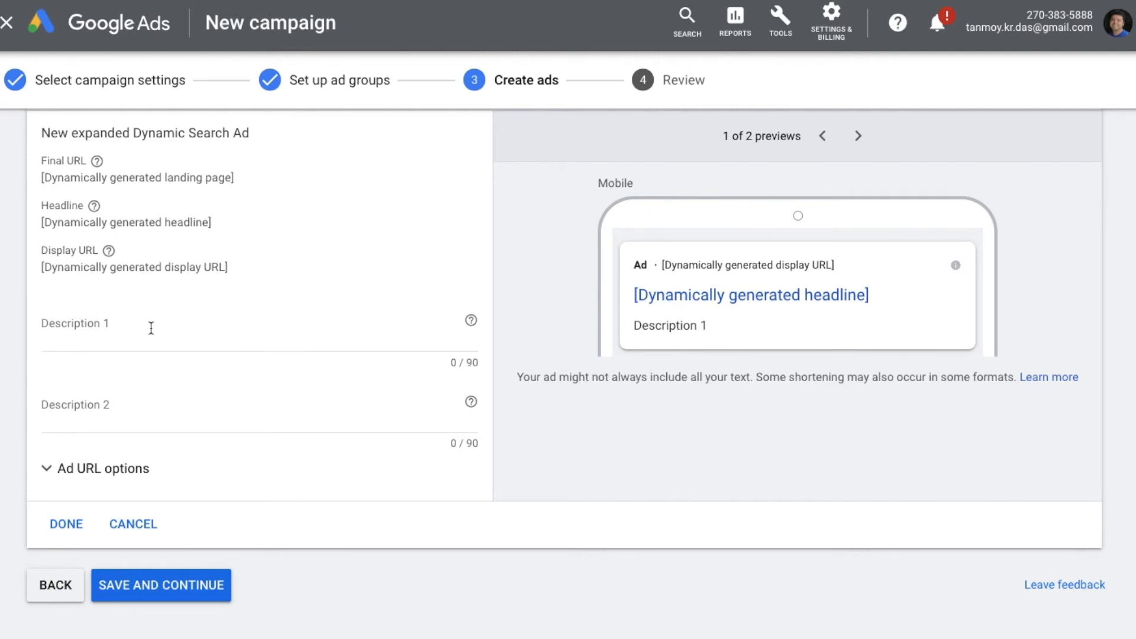
pyautogui.click(151, 329)
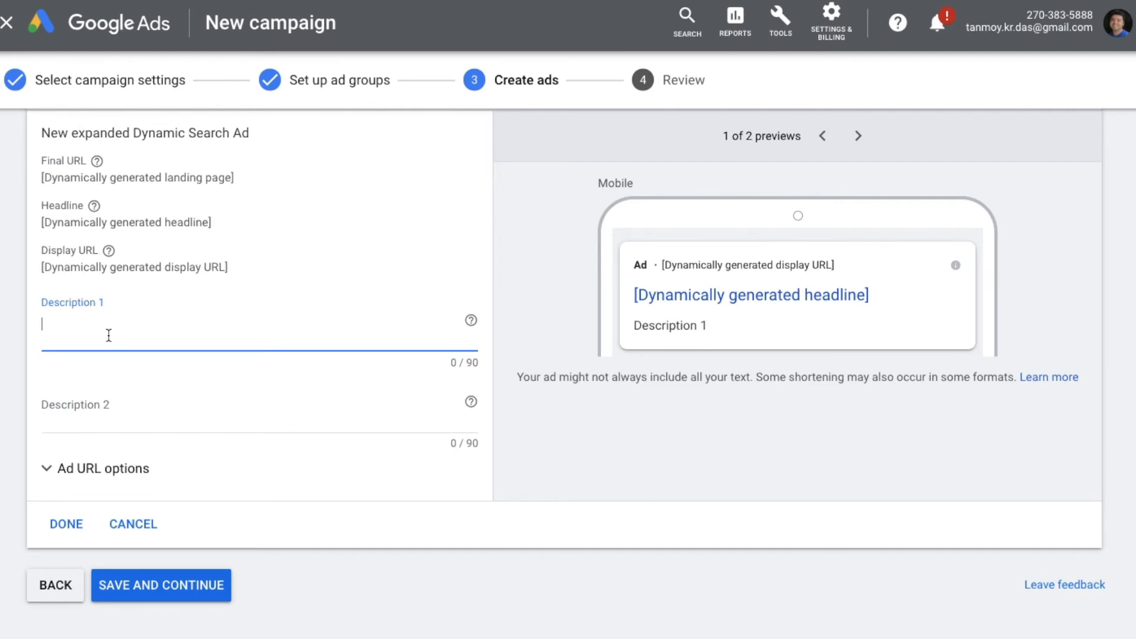
# - Write Description 1 as 'Best Way To Grow The Business By Connecting With Buyers And Sellers.', fixing a typo
pyautogui.write('Best Way To G')
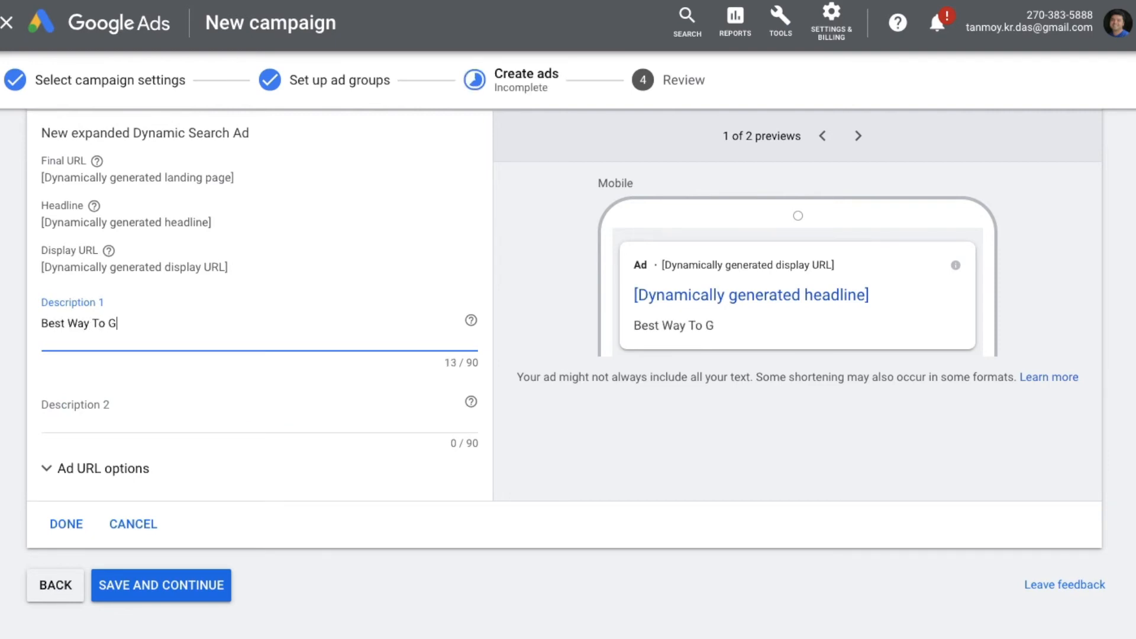
pyautogui.write('row The Bu')
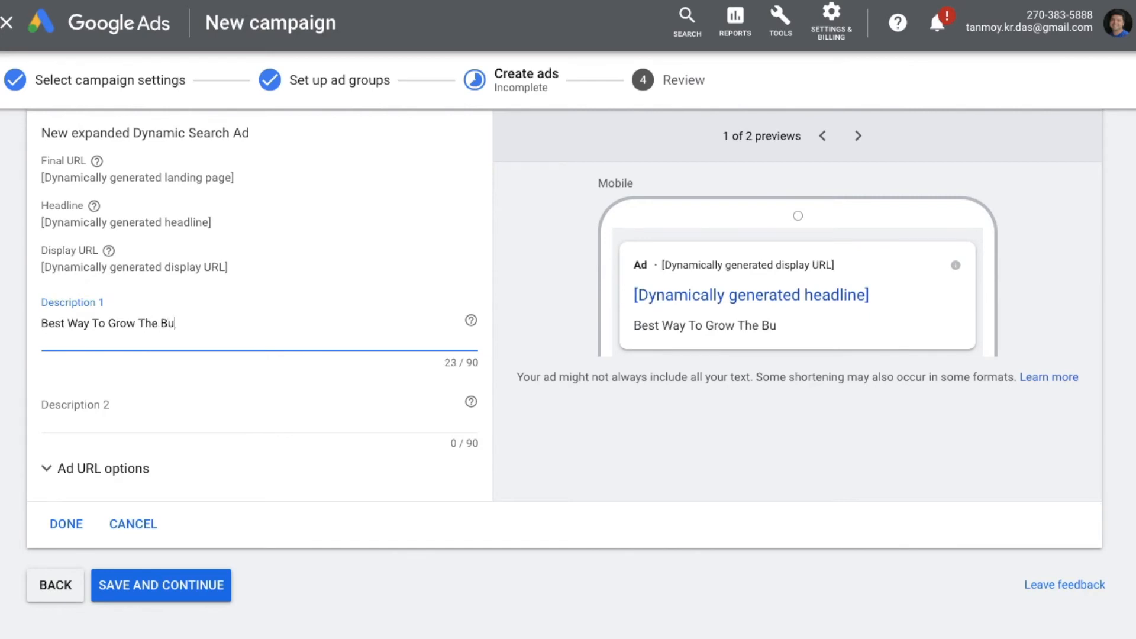
pyautogui.write('siness By conne')
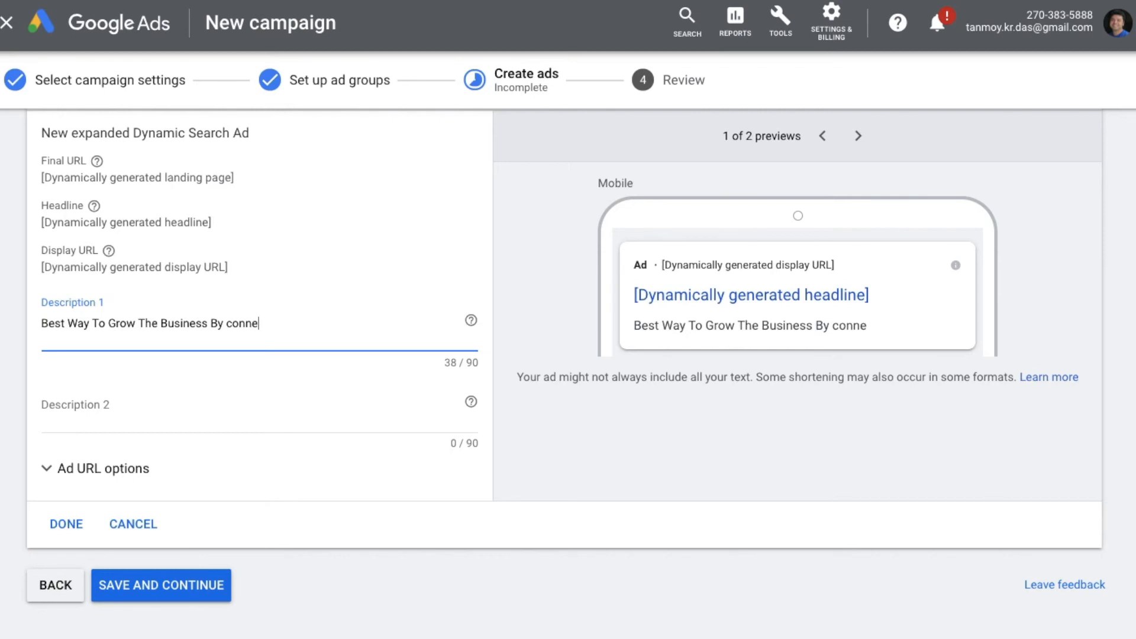
pyautogui.write('xTin')
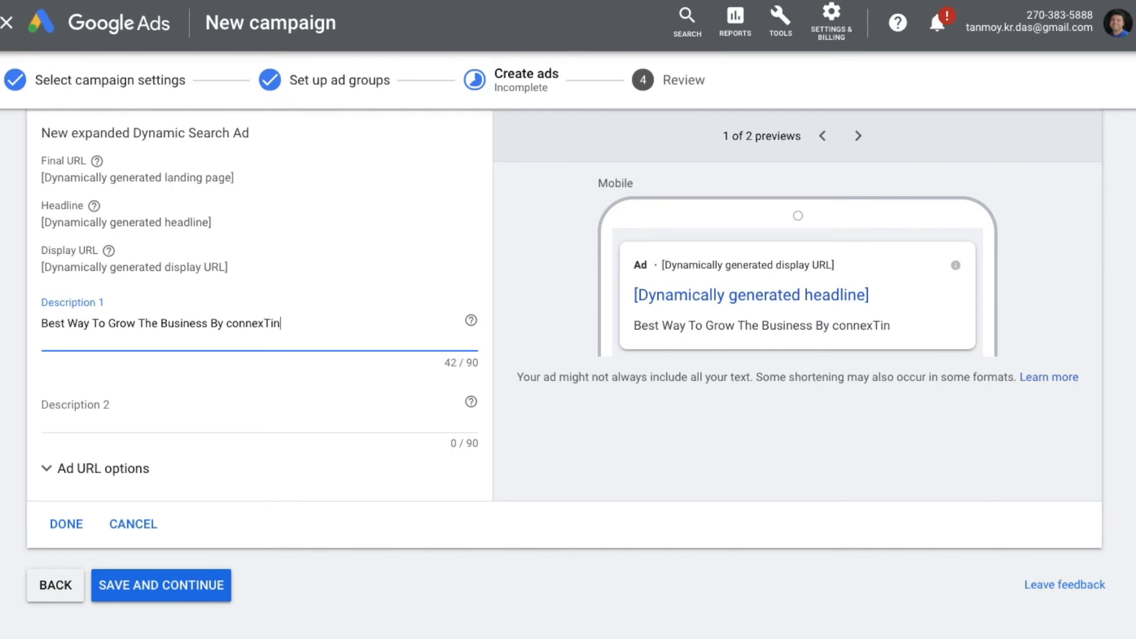
pyautogui.press('Backspace')
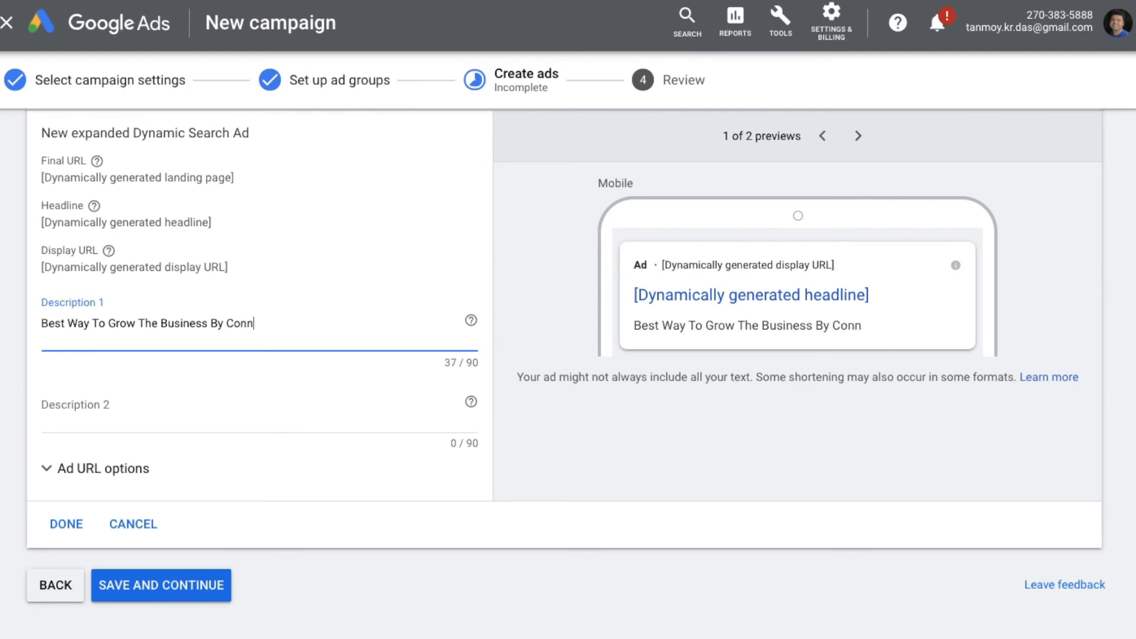
pyautogui.write('ecting With')
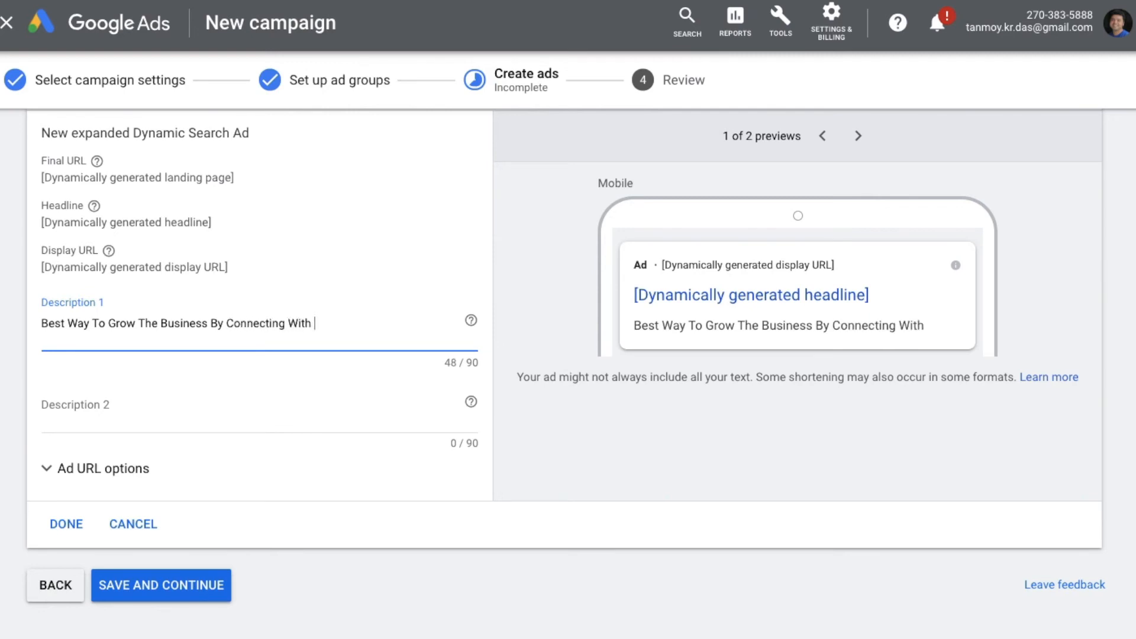
pyautogui.write('Buyers And')
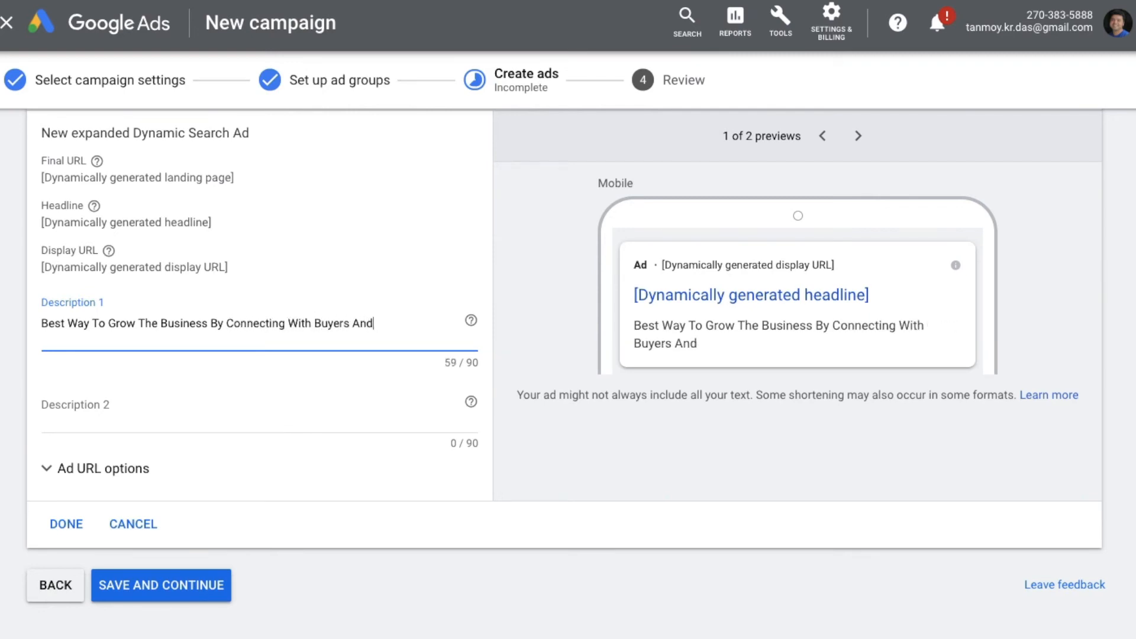
pyautogui.write('Sellers.')
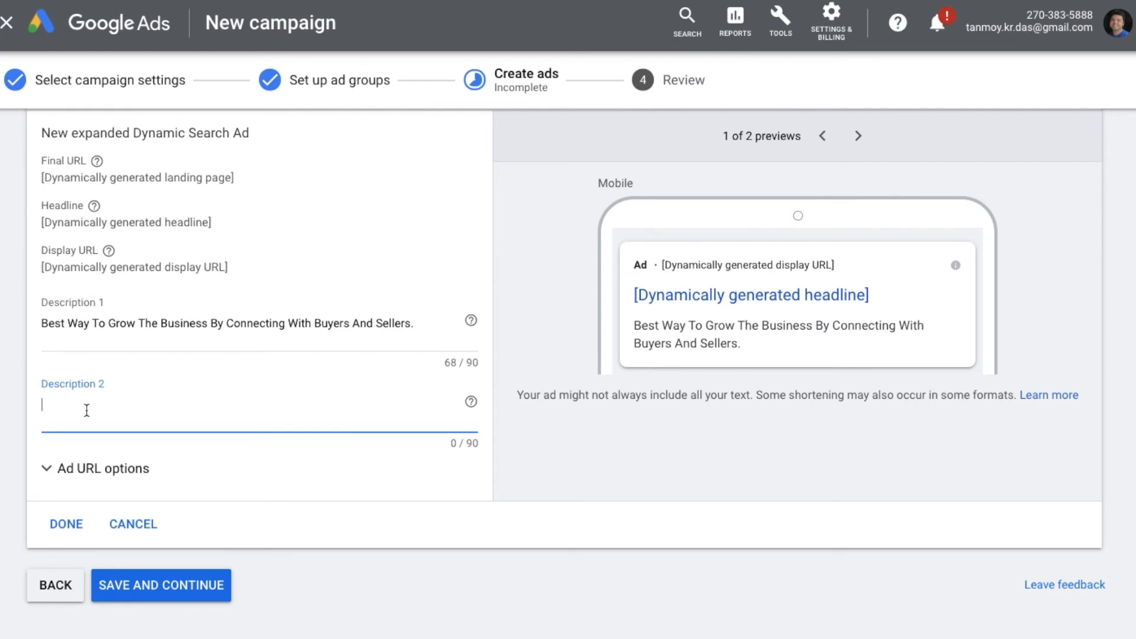
# - Write Description 2 as 'Get Great Offers For Everyone. Best deals Available Here.'
pyautogui.write('Get Great O')
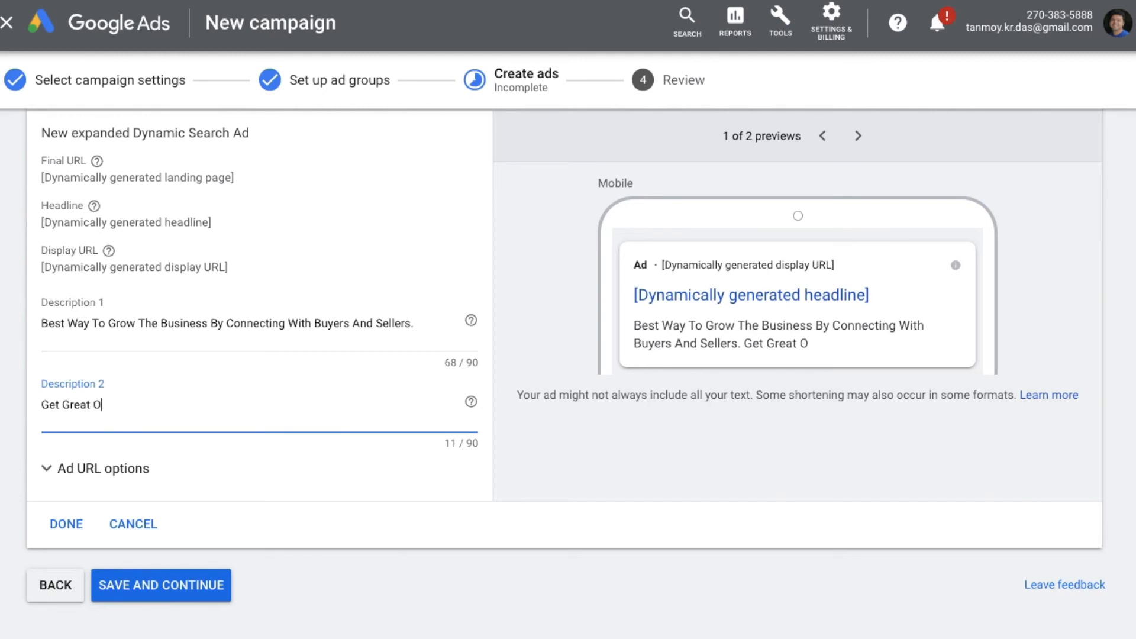
pyautogui.write('ffers D')
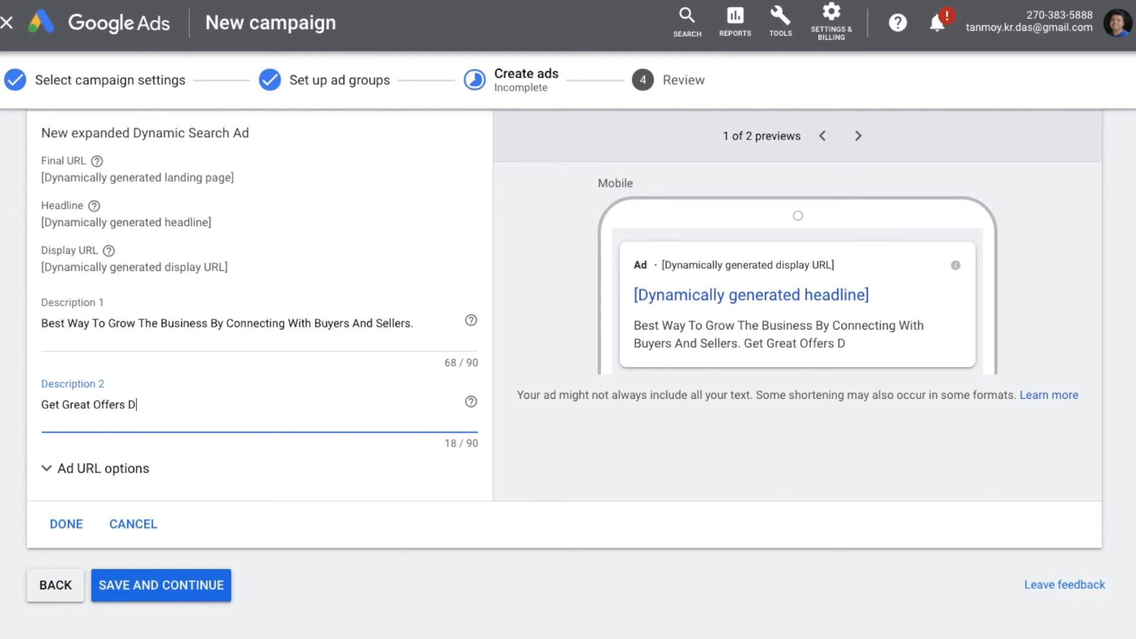
pyautogui.write('For Ever')
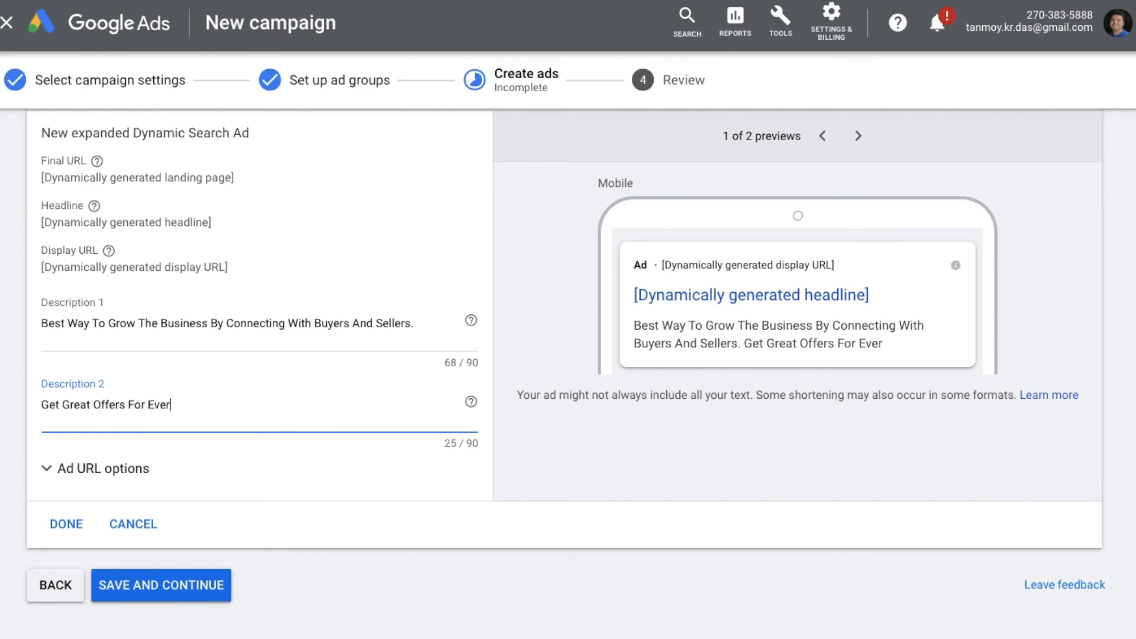
pyautogui.write('yone. Best deals')
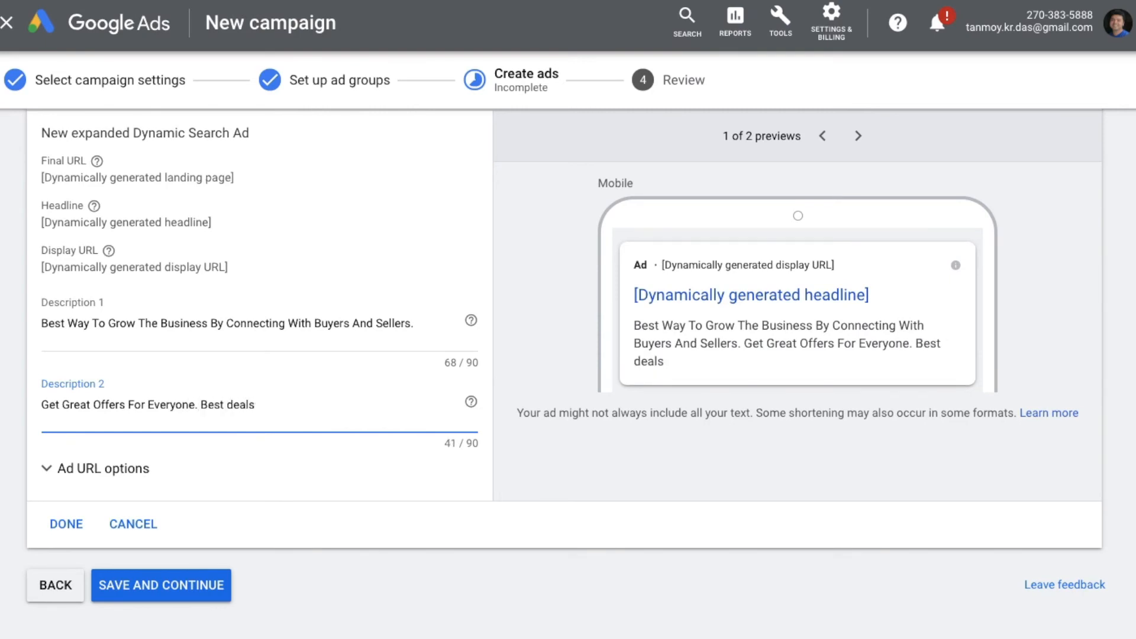
pyautogui.write('A')
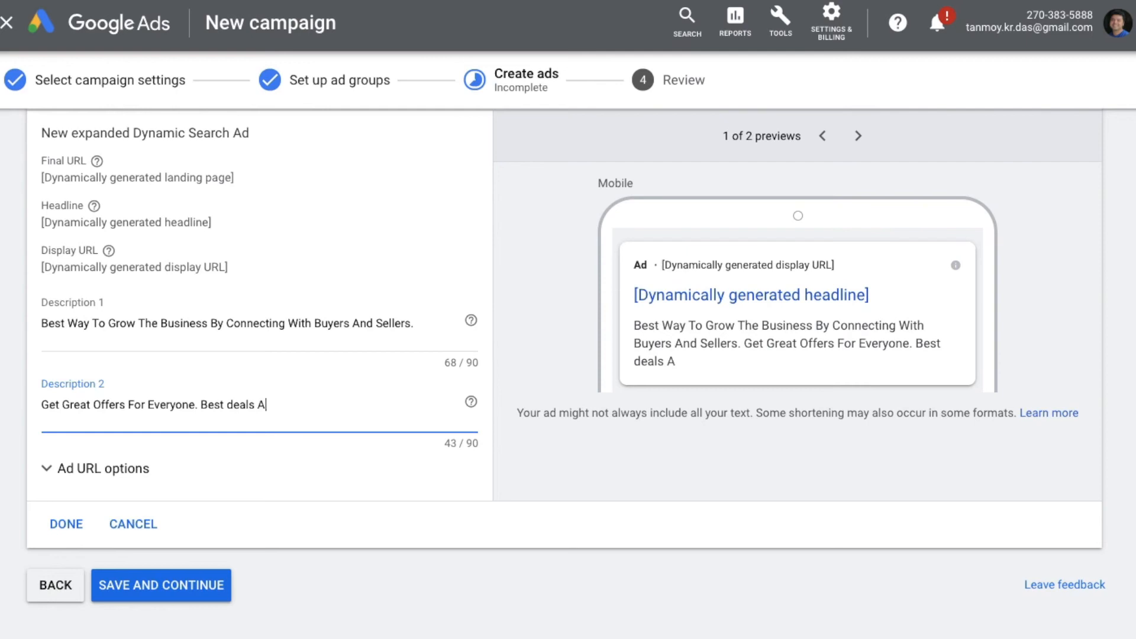
pyautogui.write('vailable Here.')
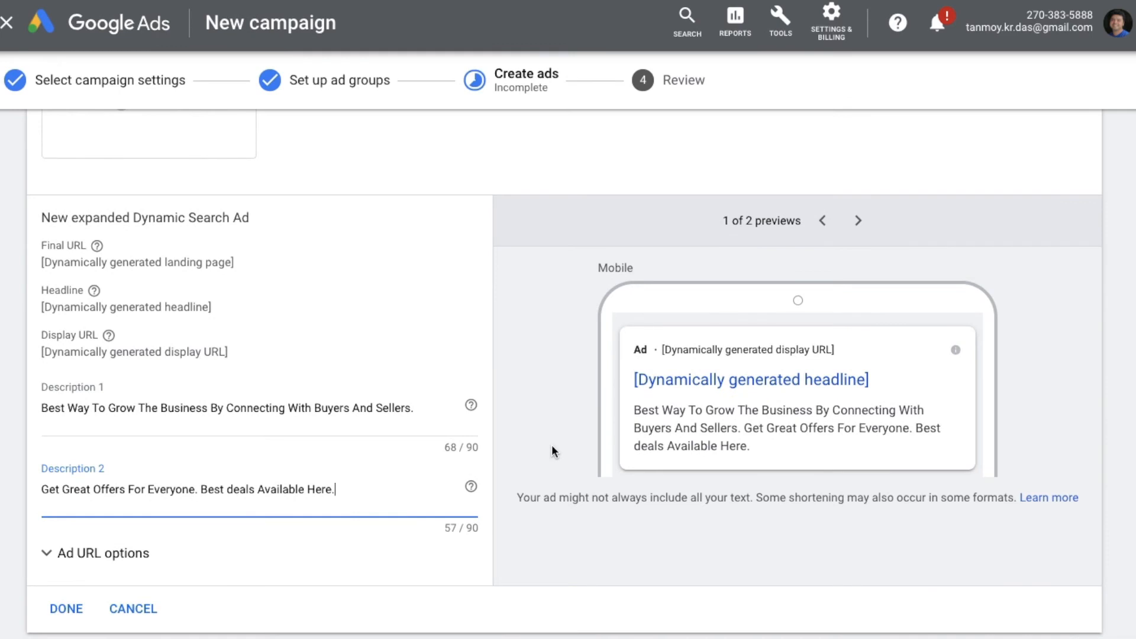
pyautogui.moveTo(857, 224)
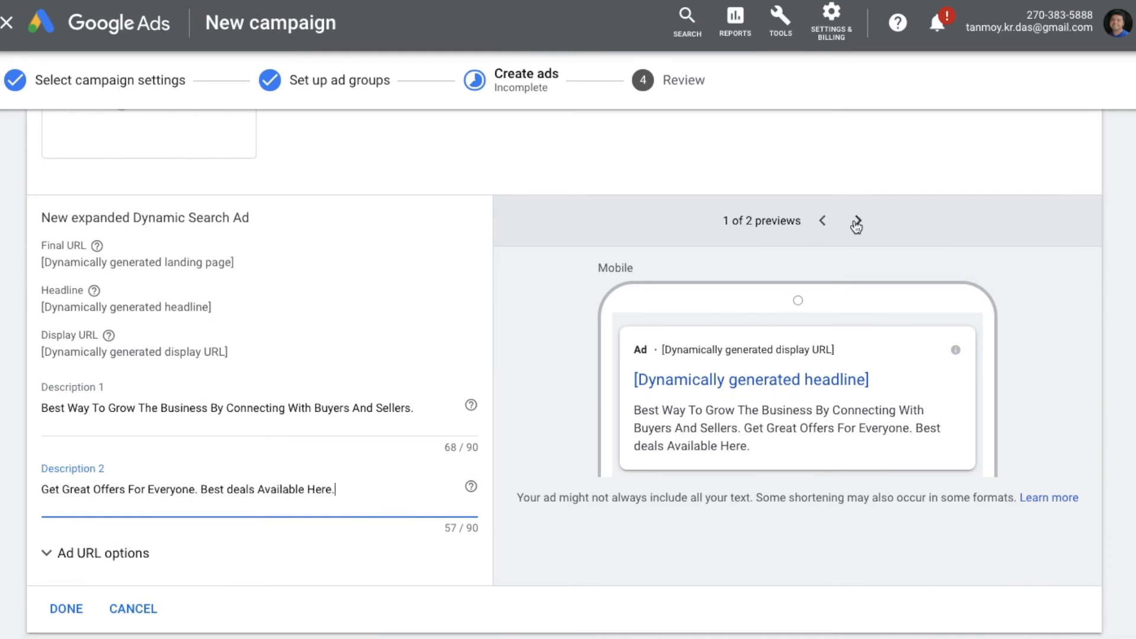
# - Check the ad's desktop preview, finish the dynamic search ad and save and continue to Review
pyautogui.click(854, 222)
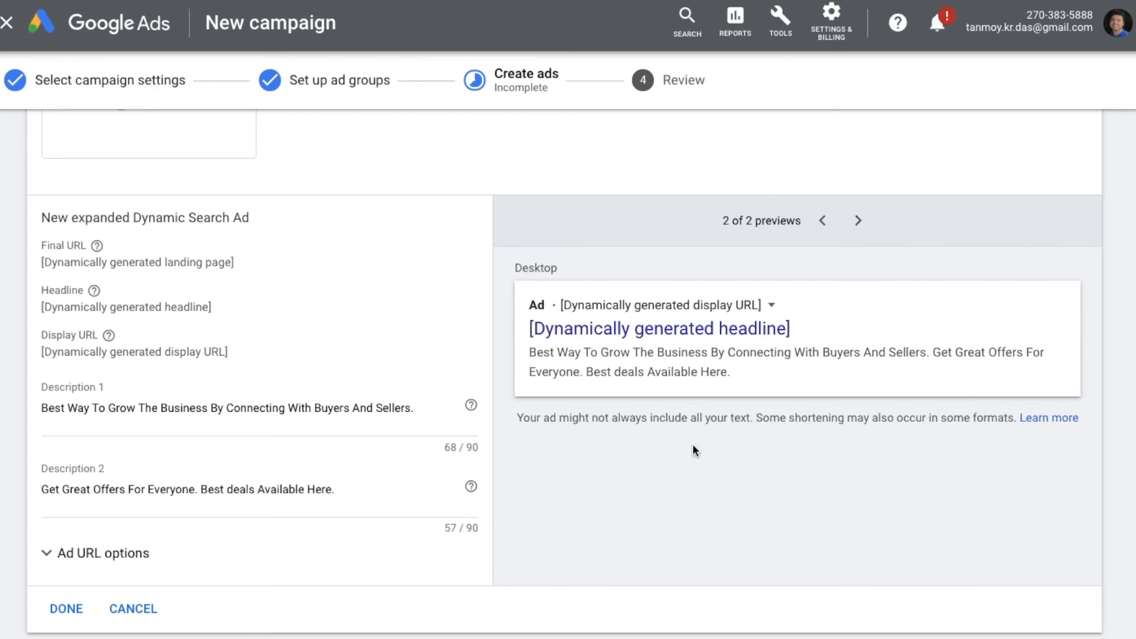
pyautogui.click(62, 609)
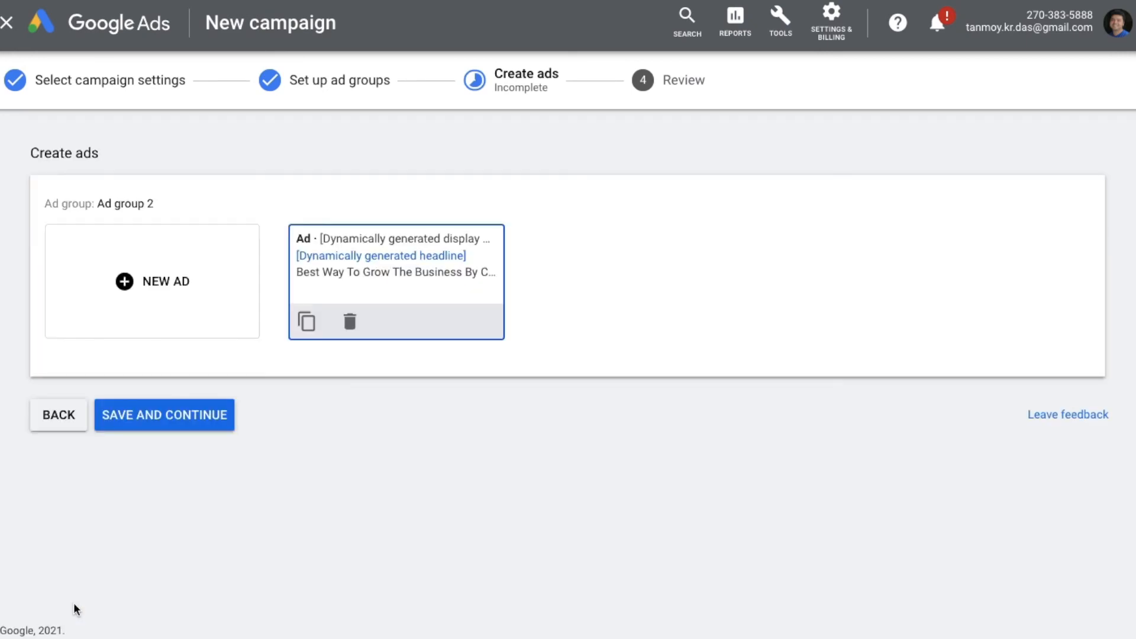
pyautogui.click(164, 415)
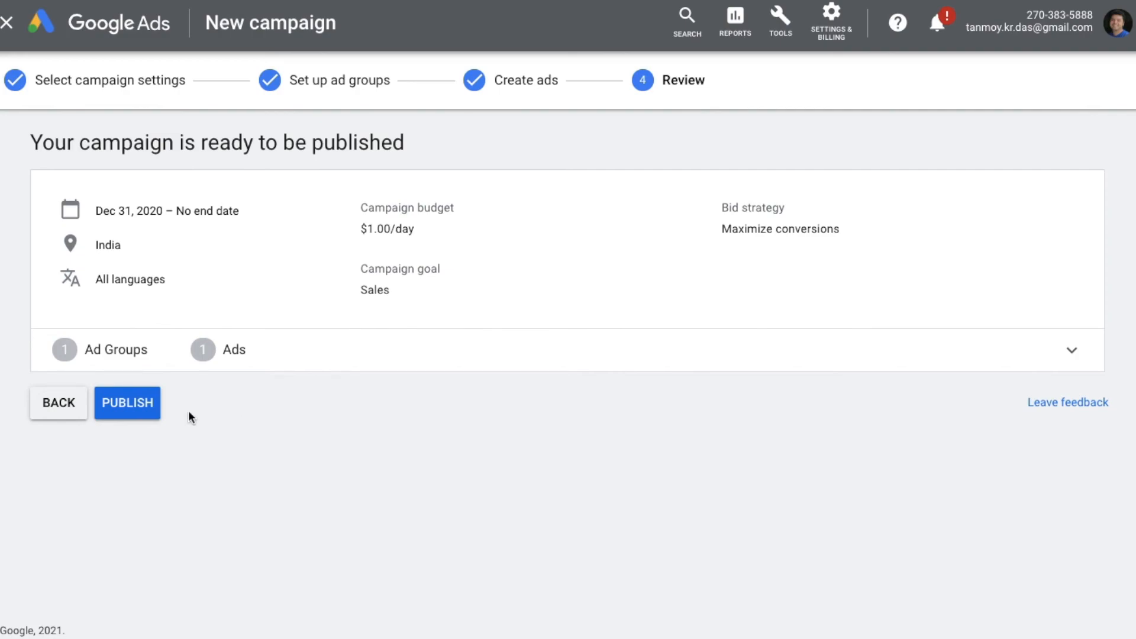
# - Publish the DynamicSearchJan2 campaign so its overview appears with zero clicks and impressions
pyautogui.click(126, 402)
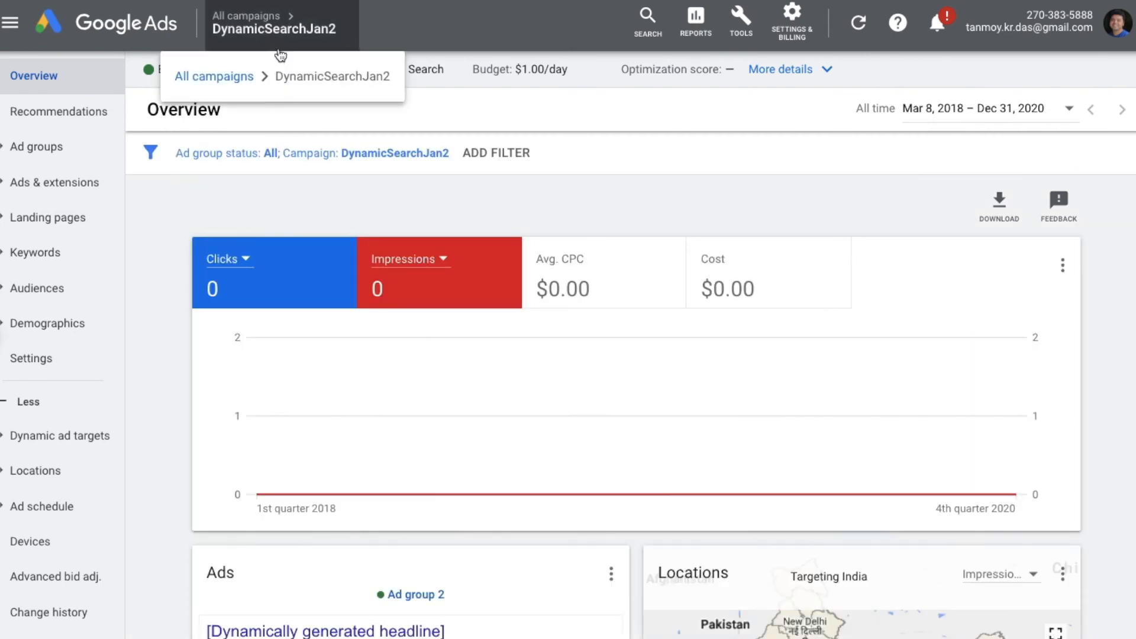
pyautogui.moveTo(326, 42)
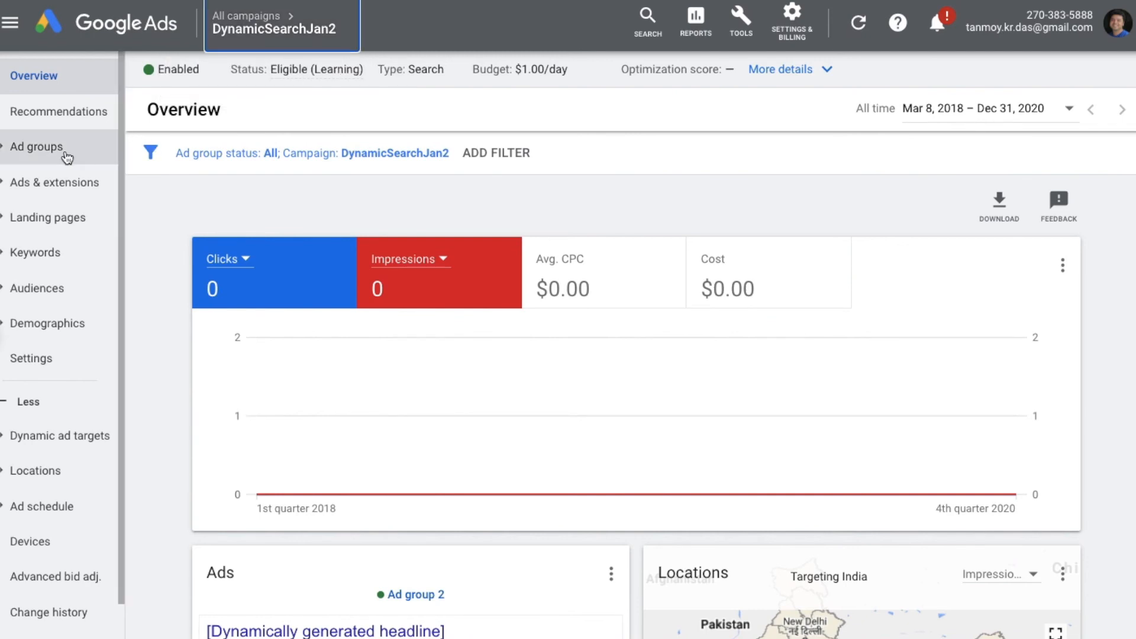
# - List the campaign's ad groups, highlight the Dynamic type, and open Ad group 2's targets
pyautogui.click(36, 147)
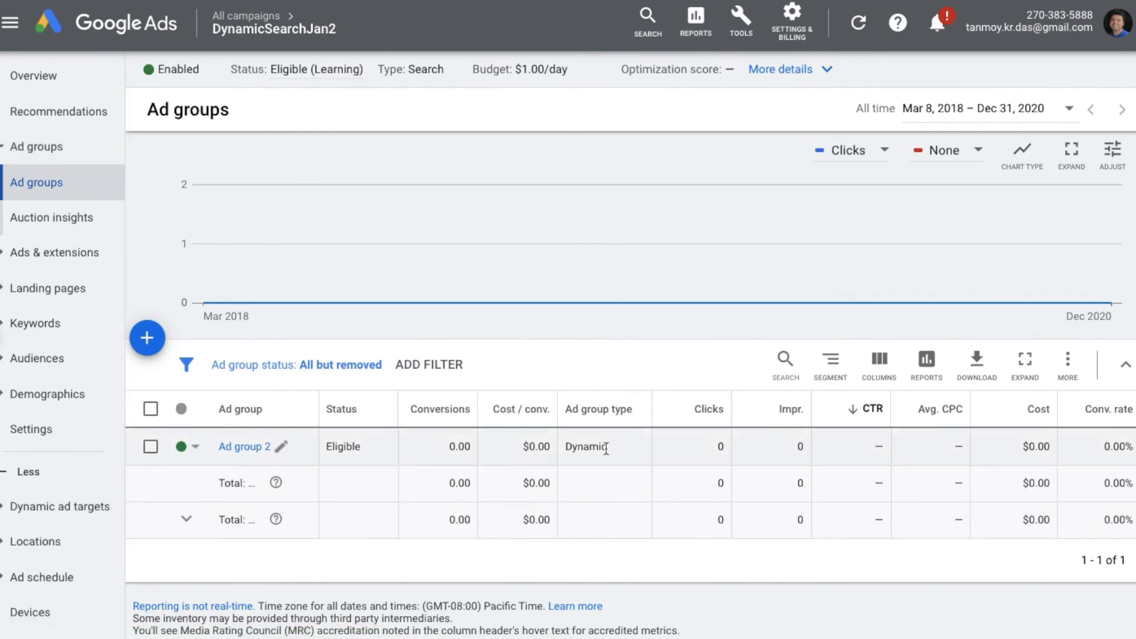
pyautogui.doubleClick(584, 447)
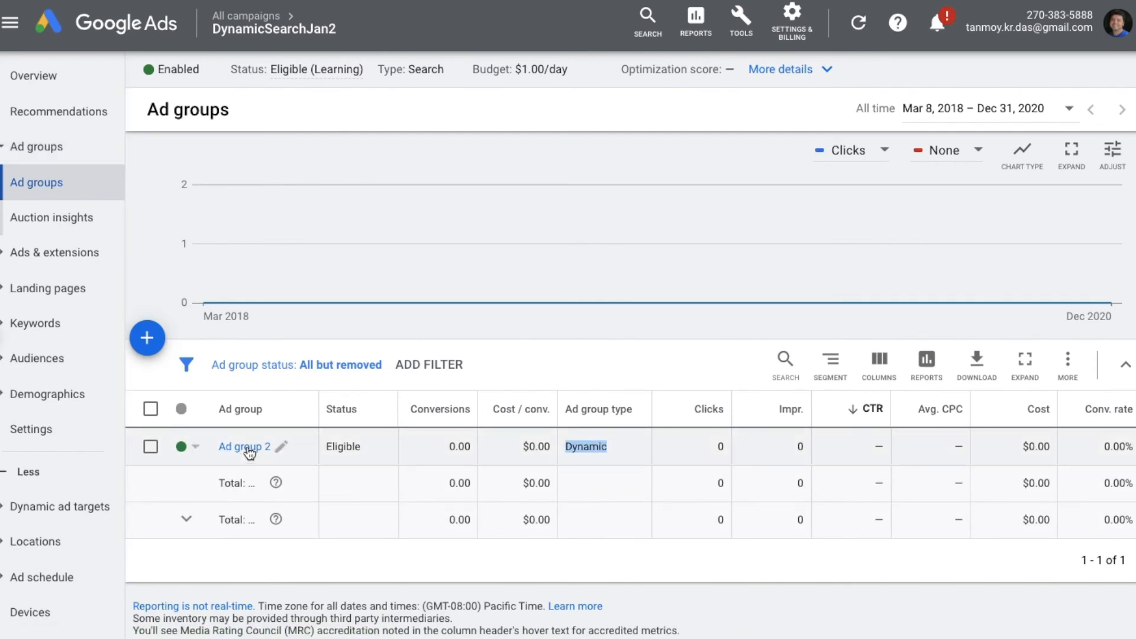
pyautogui.click(241, 446)
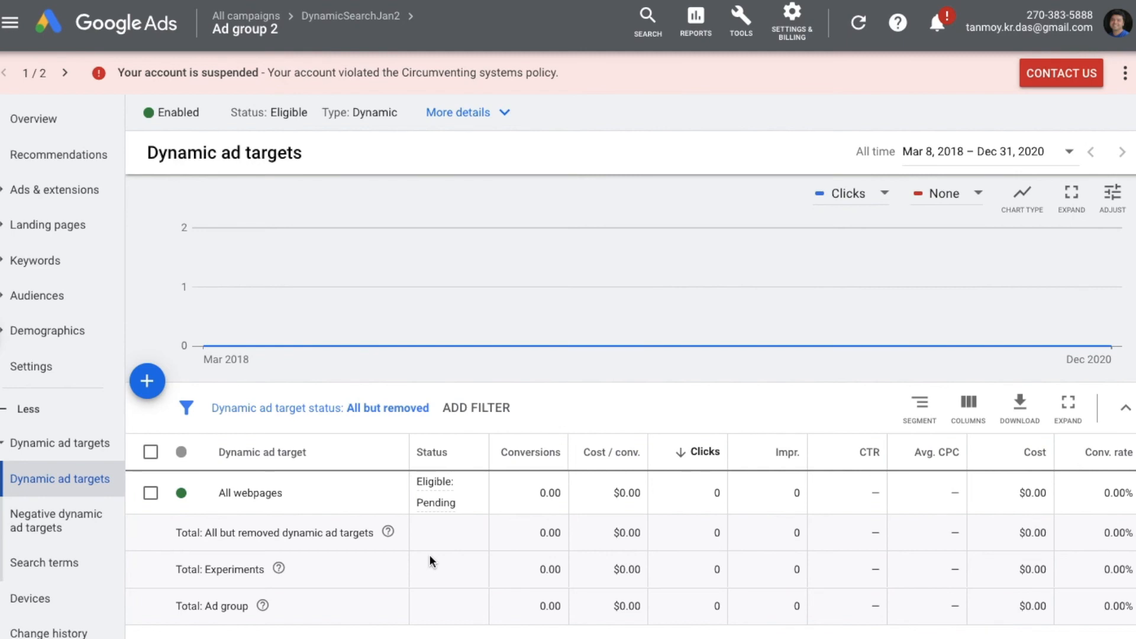
pyautogui.moveTo(230, 291)
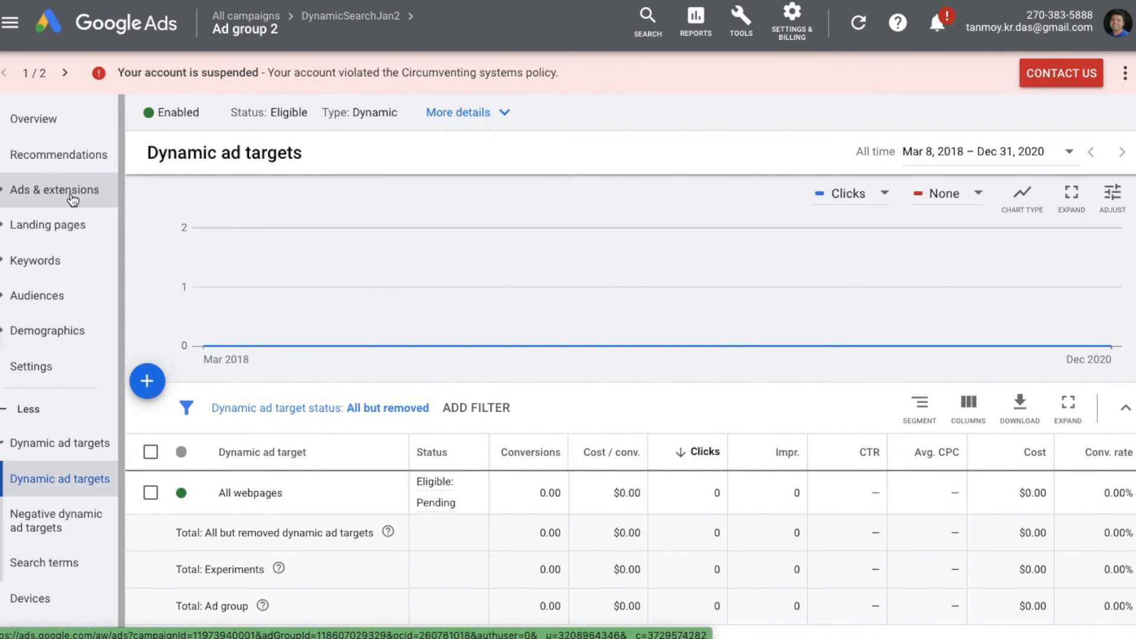
# - Show Ad group 2's ads and highlight the expanded dynamic search ad's Under review status
pyautogui.click(53, 189)
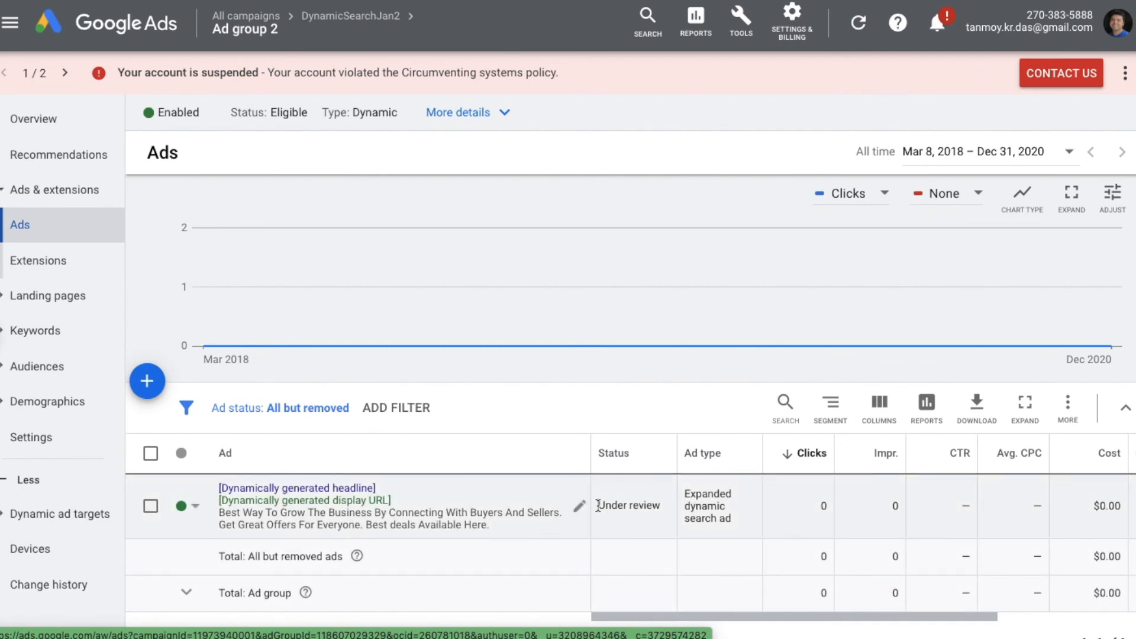
pyautogui.doubleClick(629, 505)
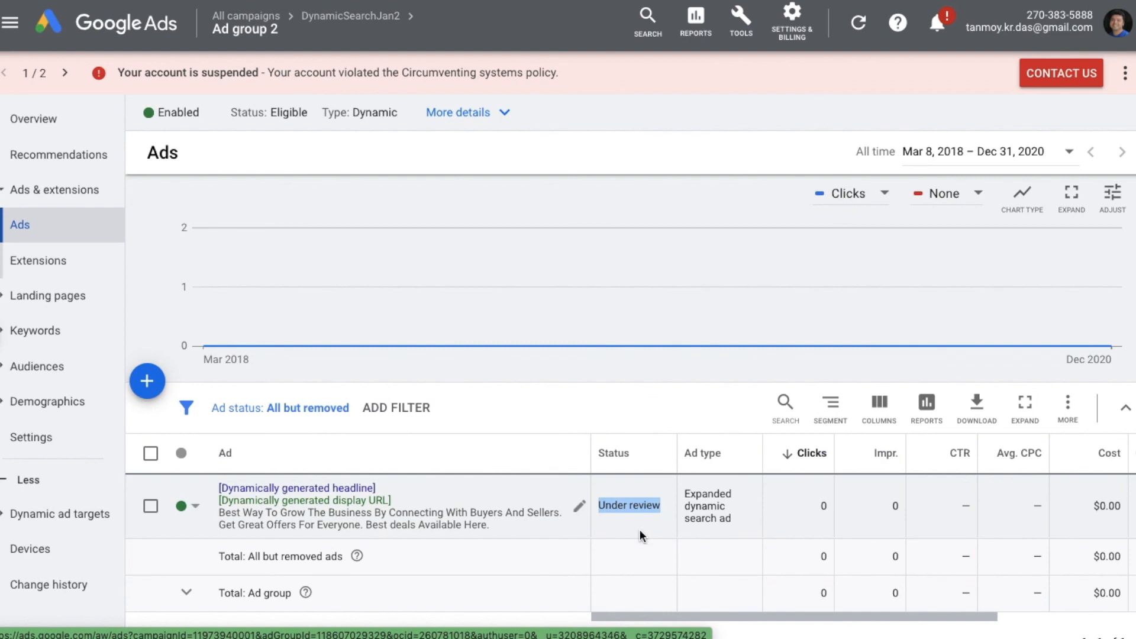